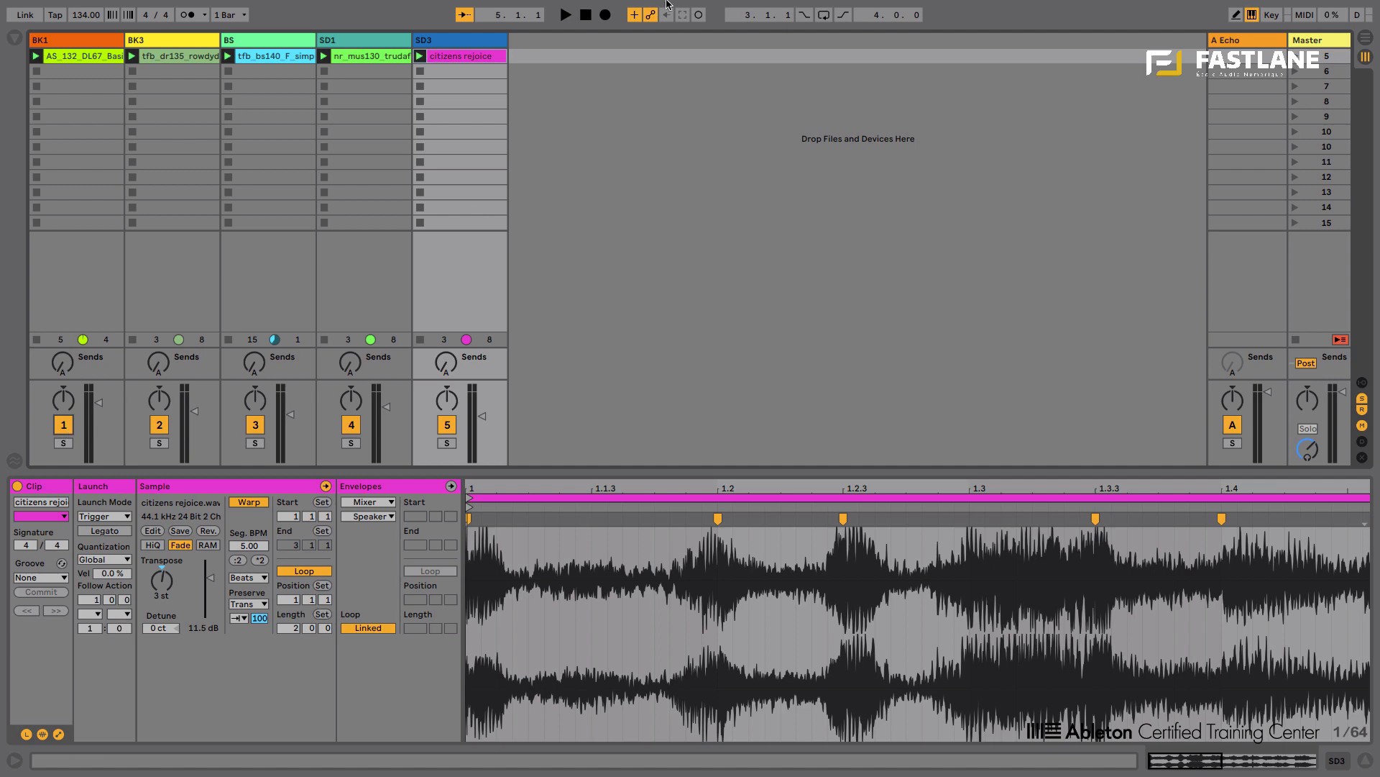
# Insert a new empty audio track after the SD3 track via the track area's context menu.
pyautogui.rightClick(493, 45)
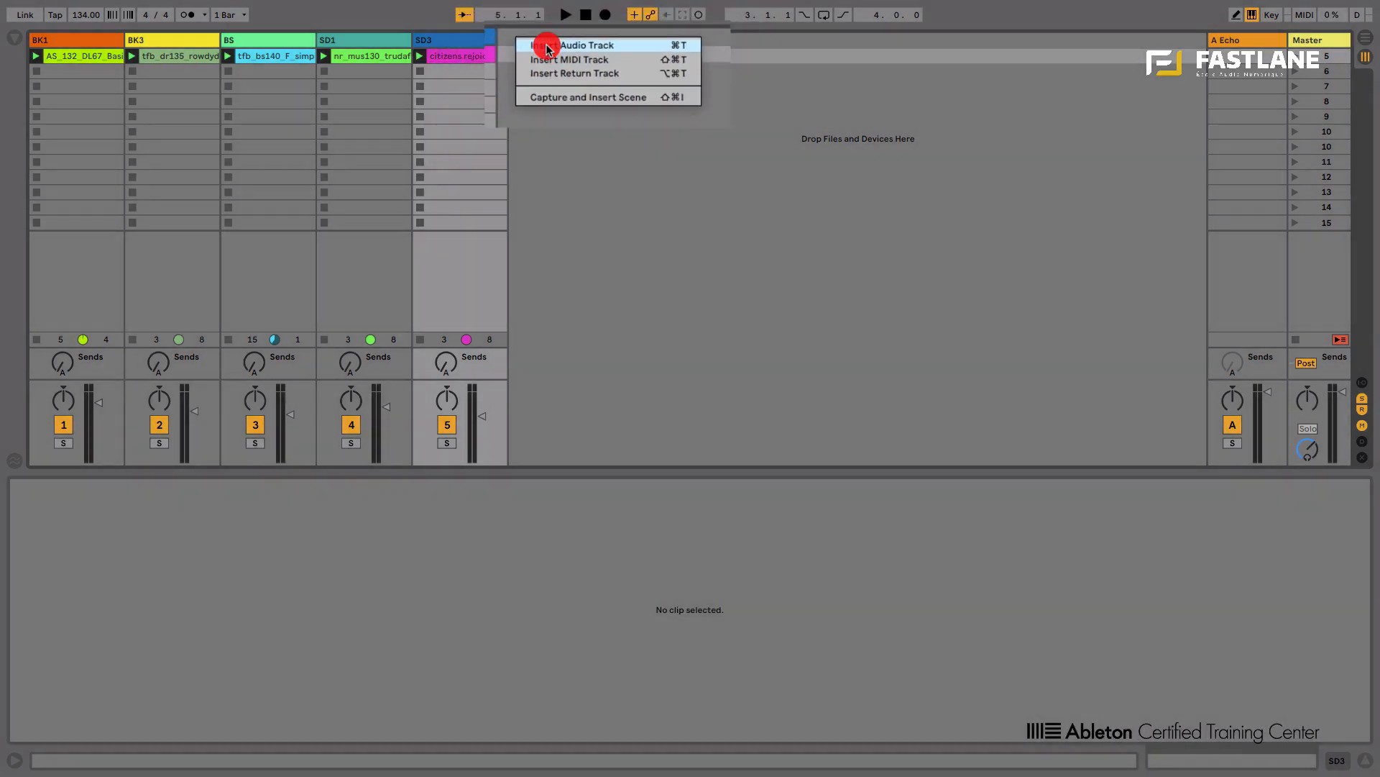
pyautogui.click(587, 44)
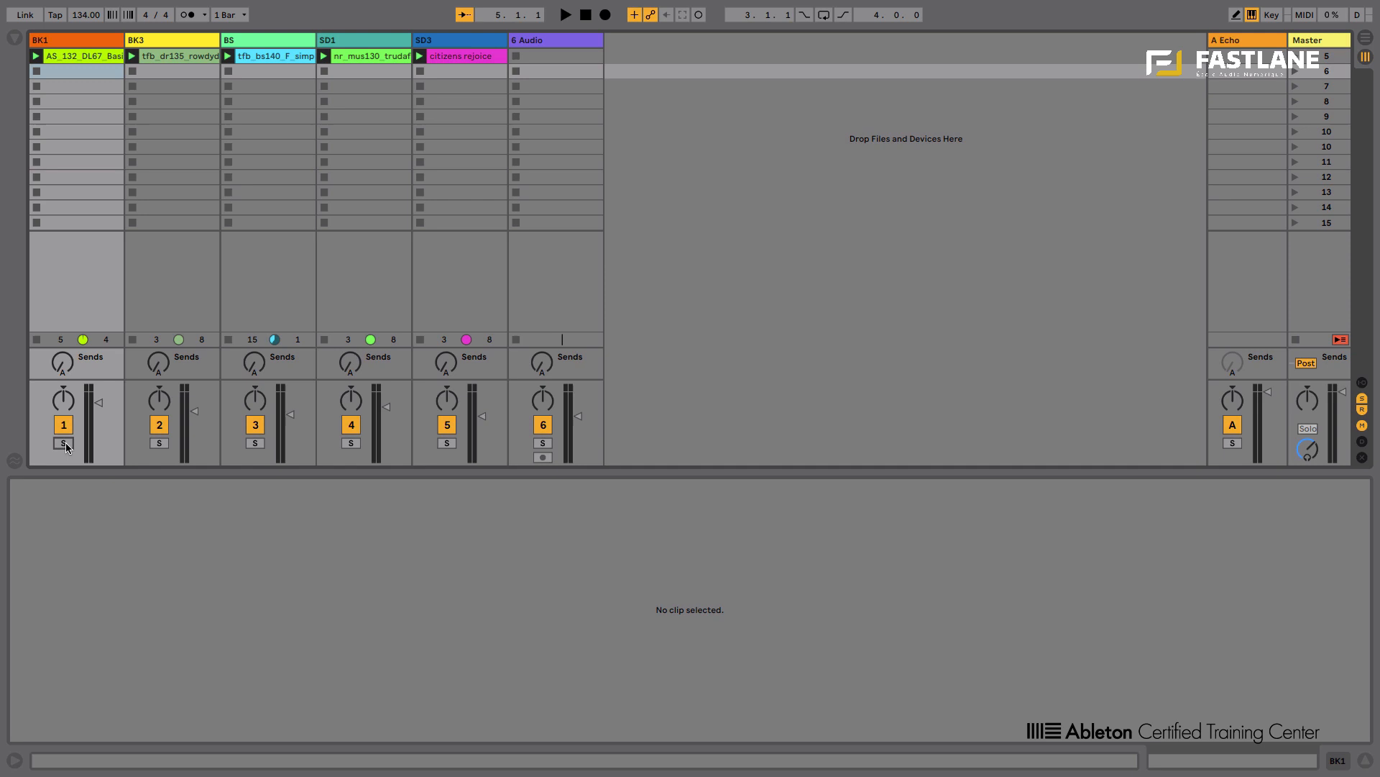
pyautogui.click(563, 15)
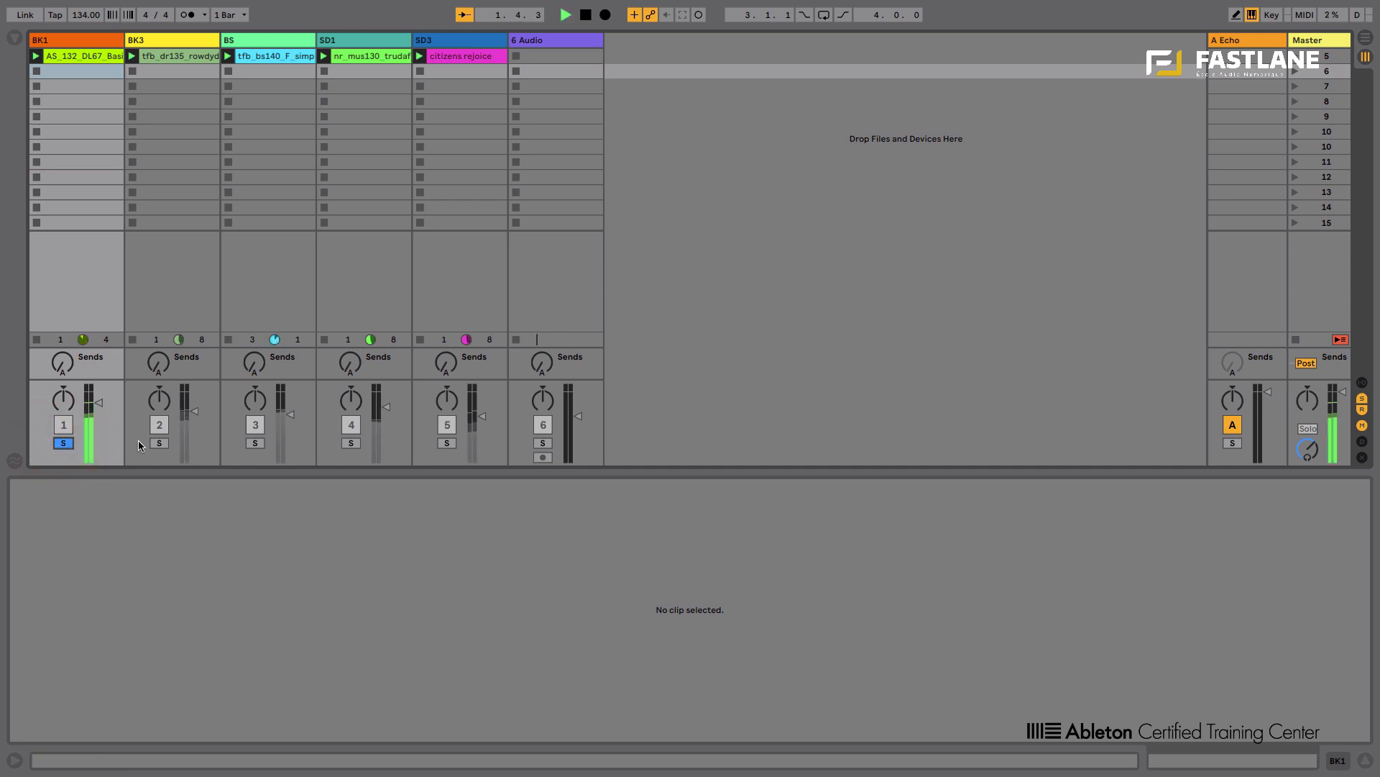
pyautogui.click(158, 442)
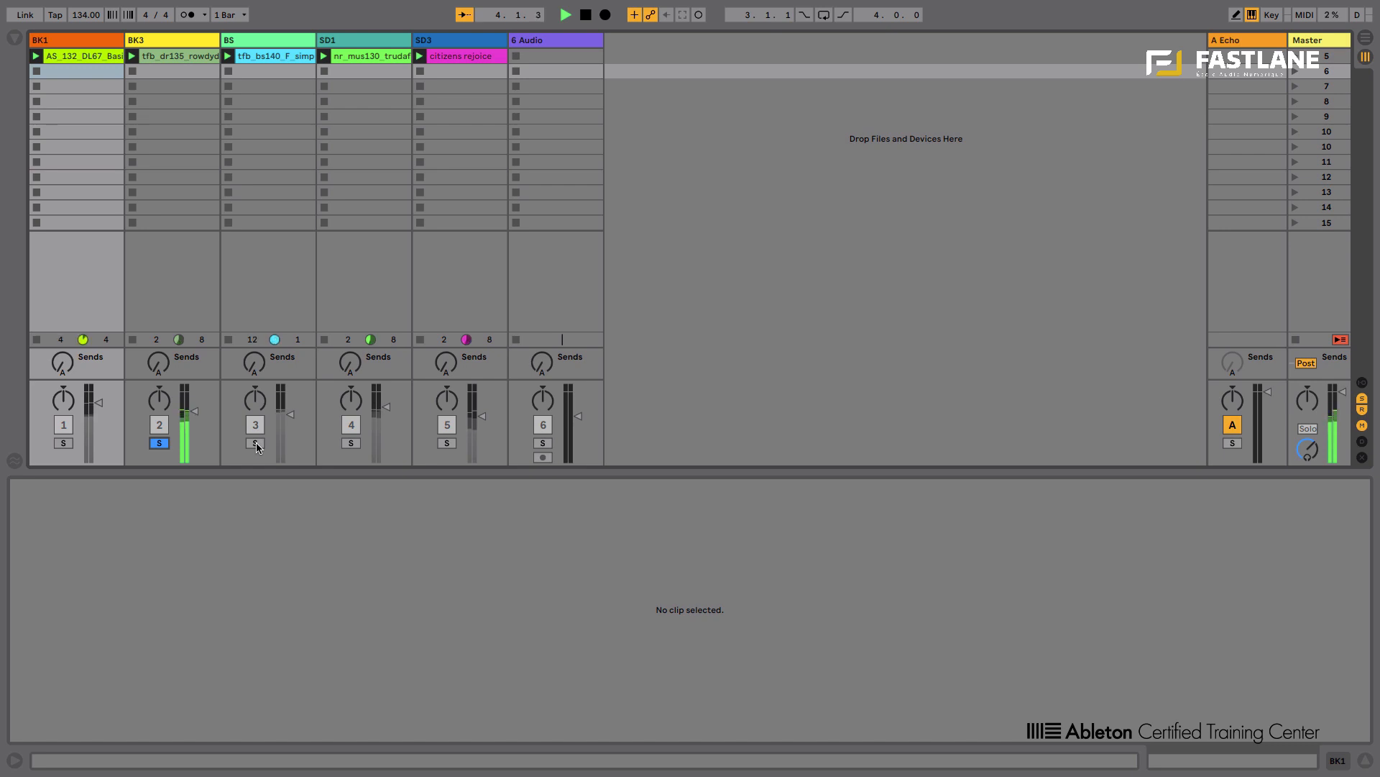
pyautogui.click(351, 441)
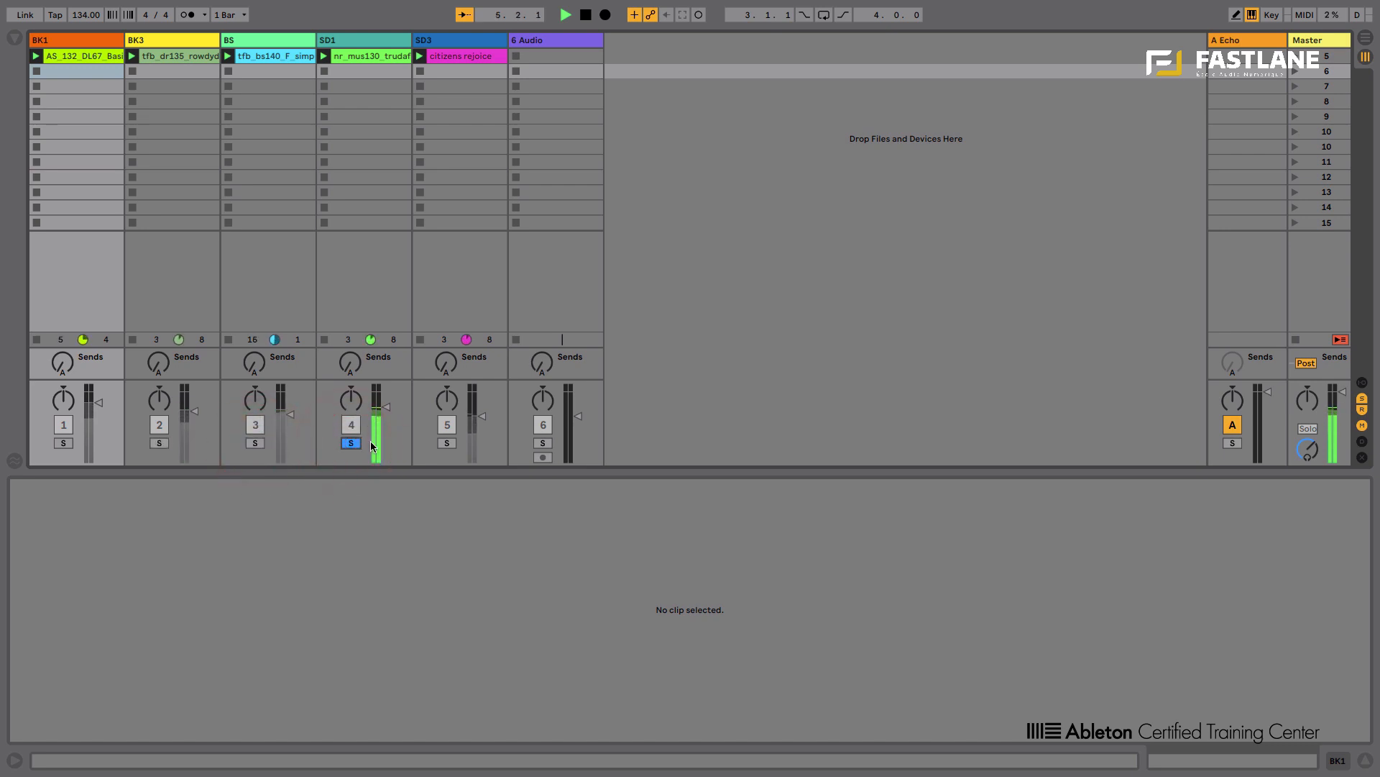
pyautogui.click(445, 442)
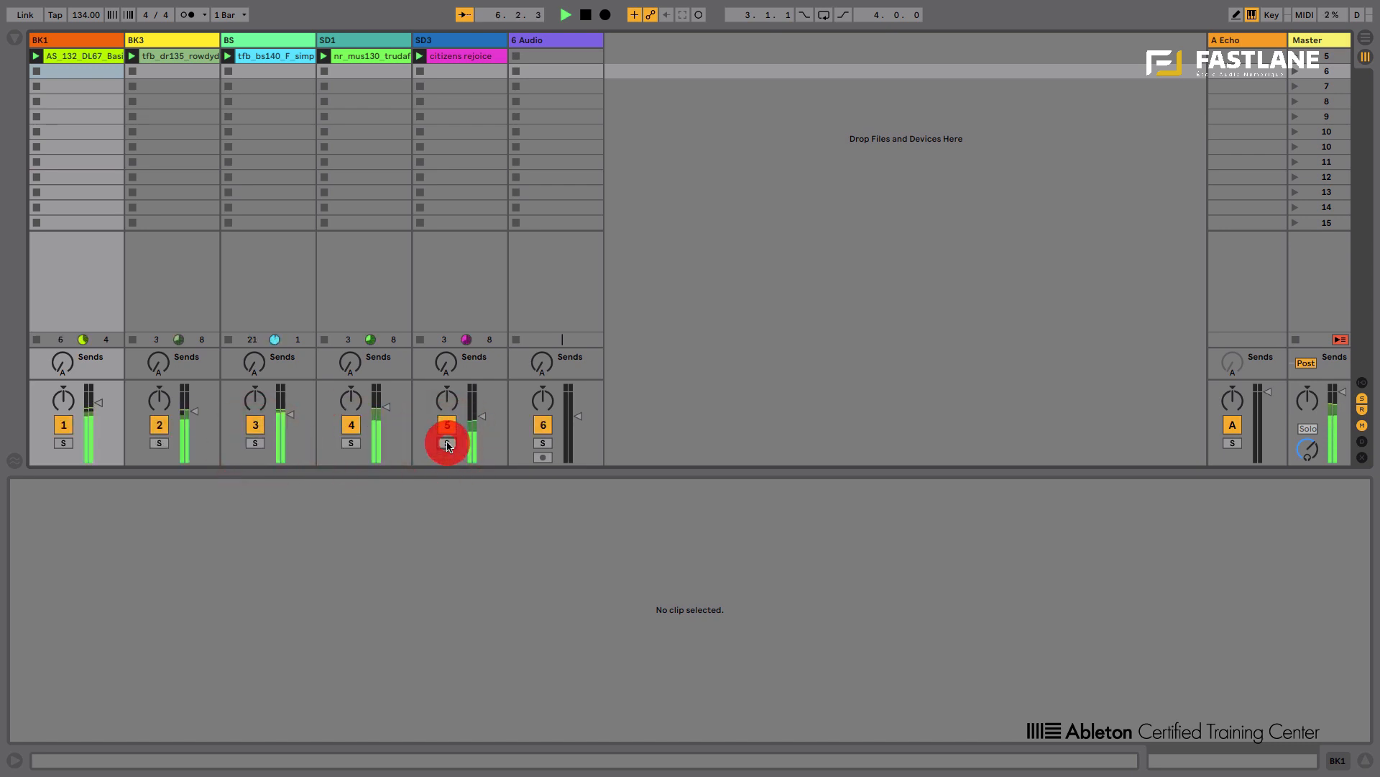
pyautogui.click(446, 441)
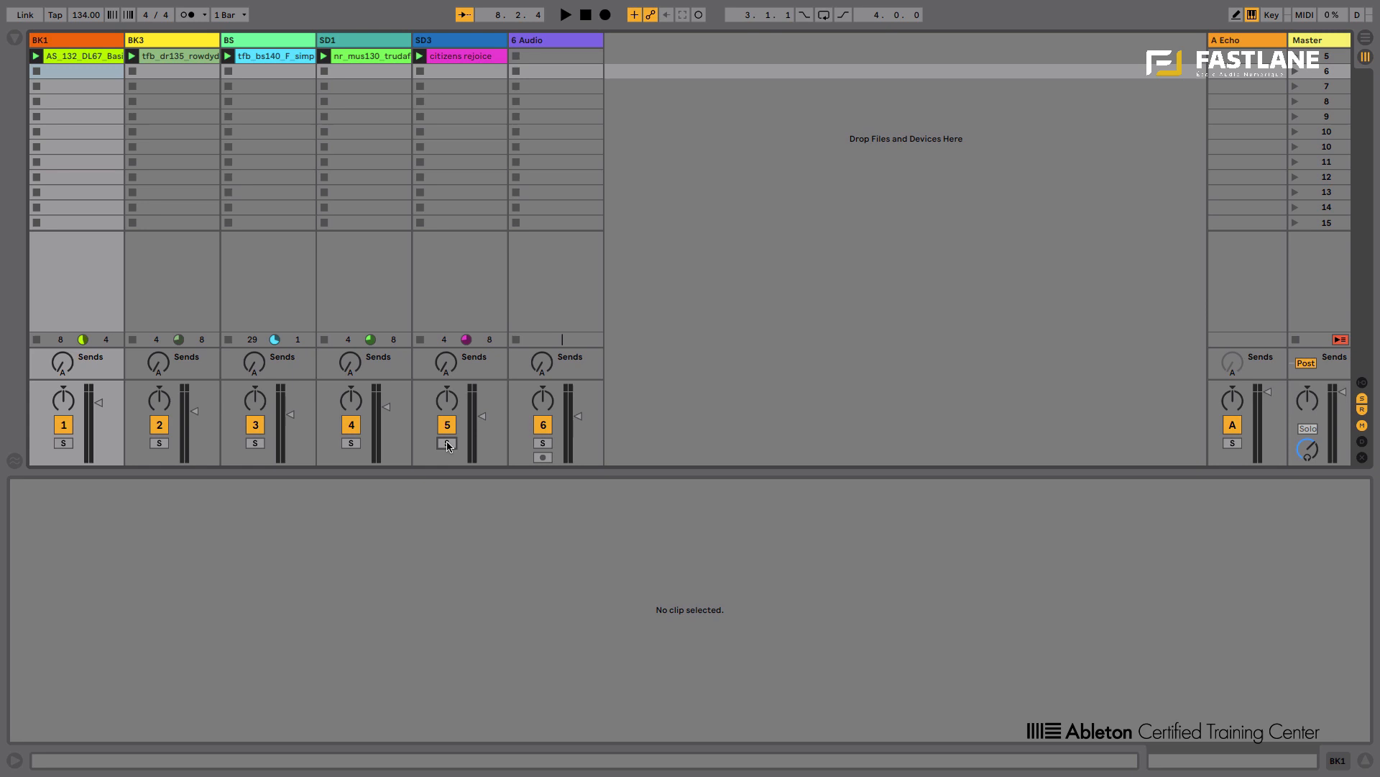
# Duplicate the new audio track into five tracks named 1, 2, 3, 4 and 5.
pyautogui.click(555, 40)
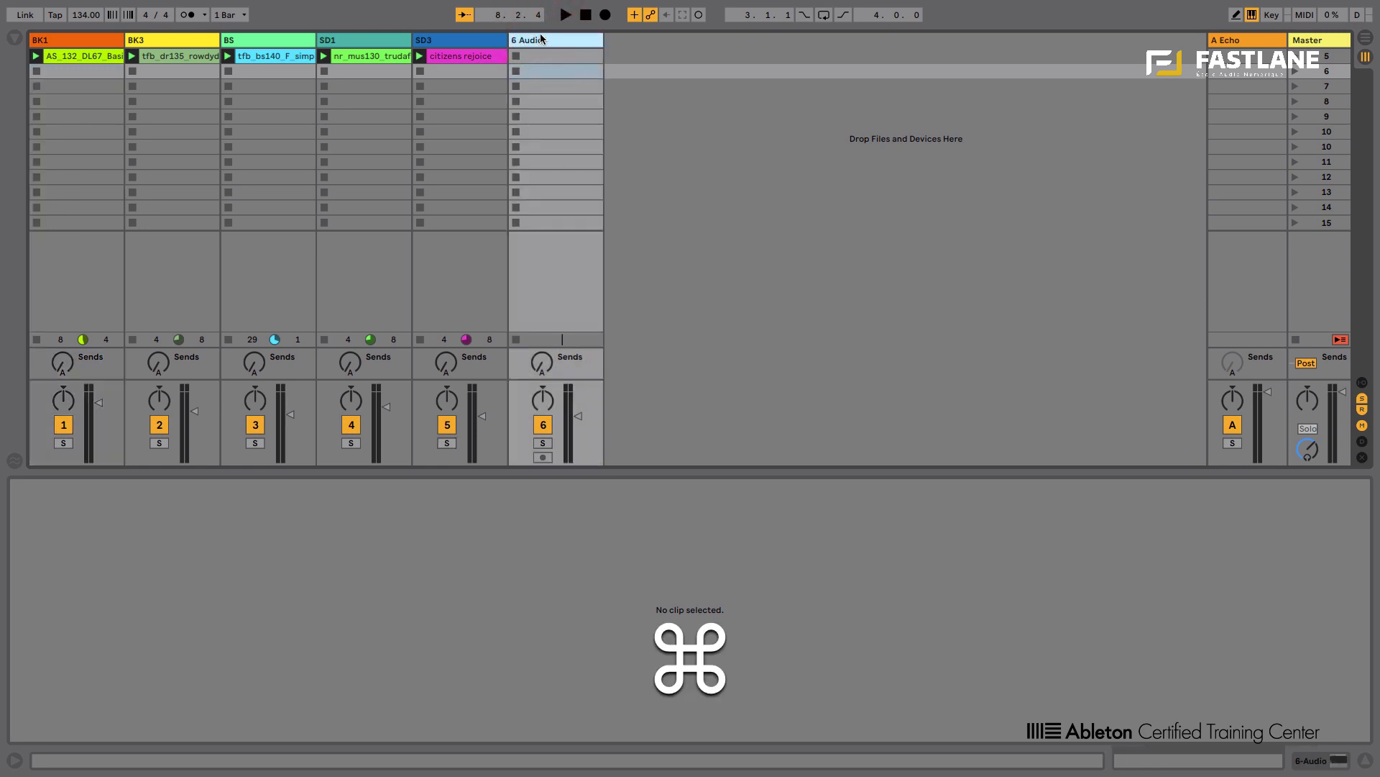
pyautogui.press('cmd+t')
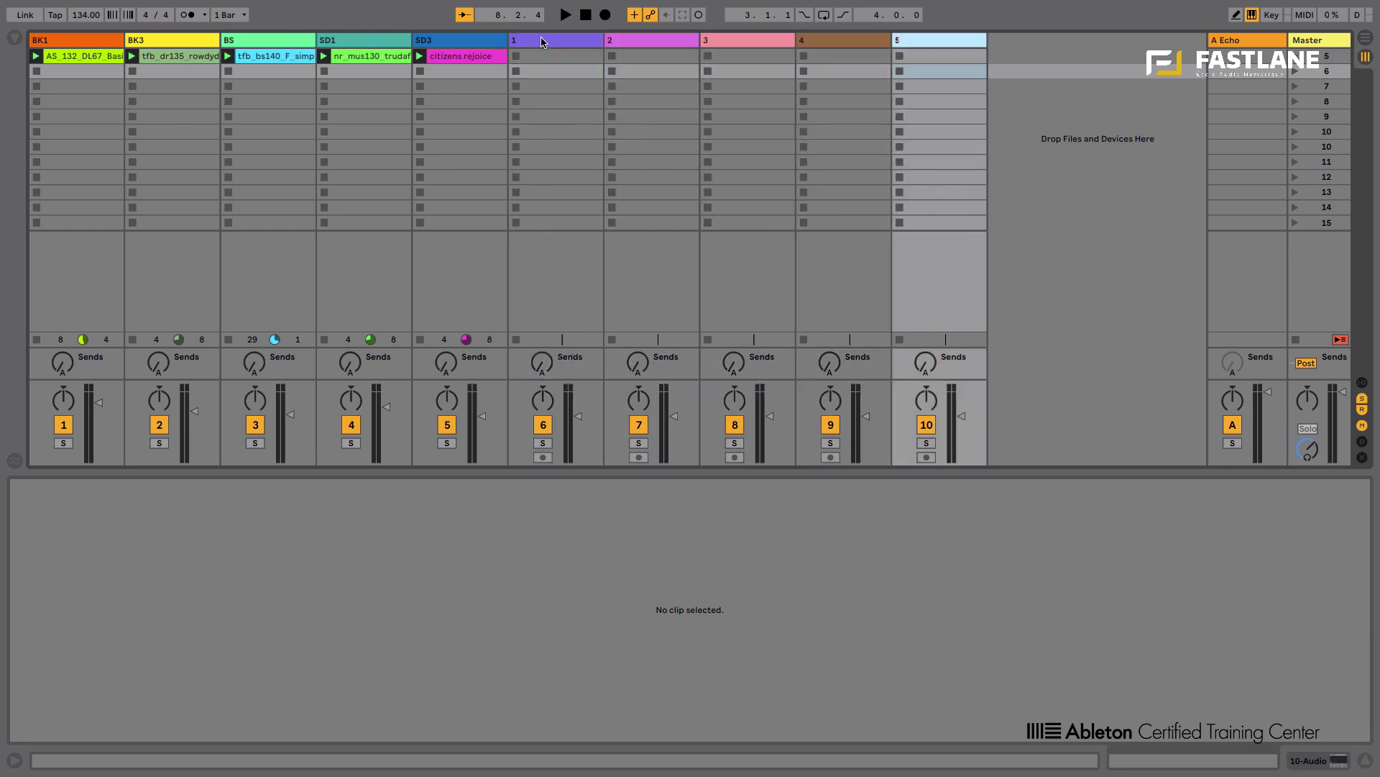
pyautogui.click(1245, 40)
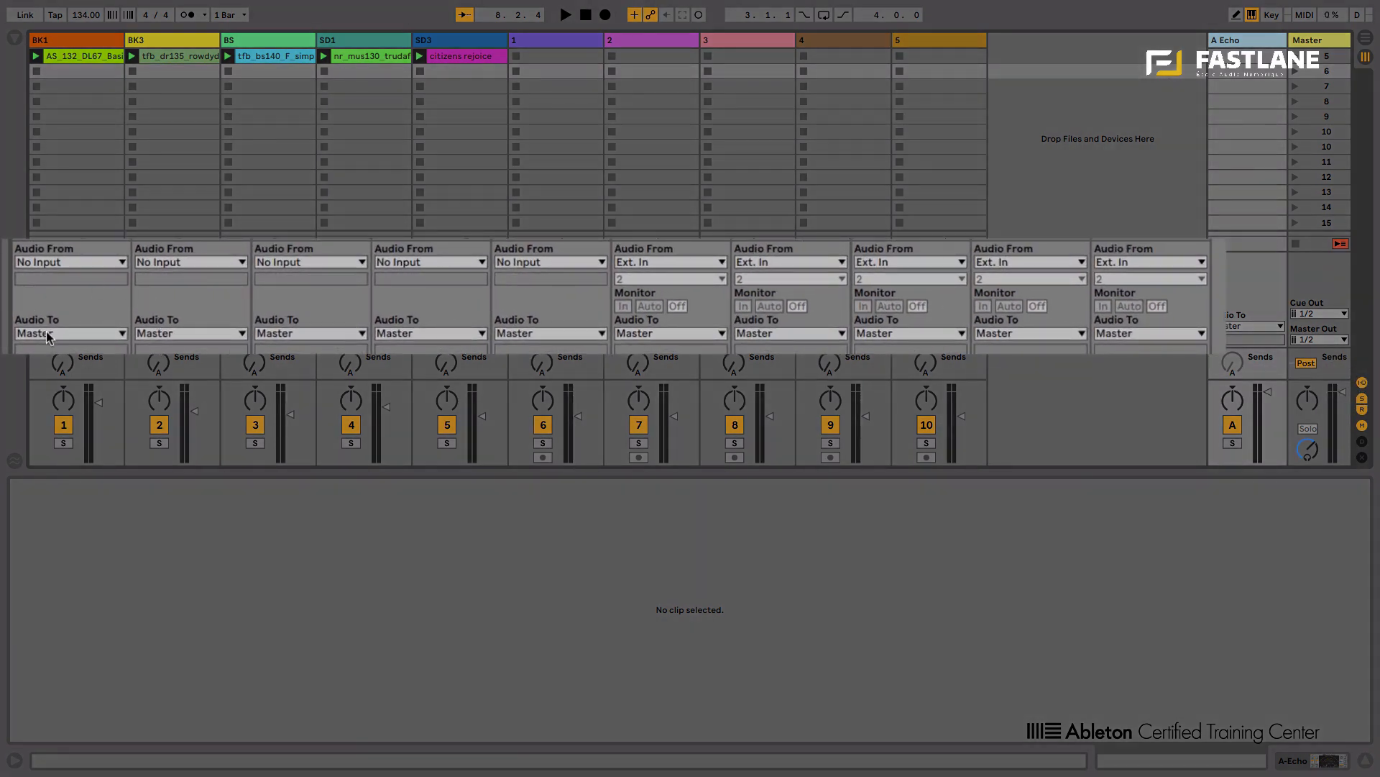
# Route BK1, BK3, BS, SD1 and SD3 outputs into audio tracks 1 to 5 respectively.
pyautogui.click(71, 333)
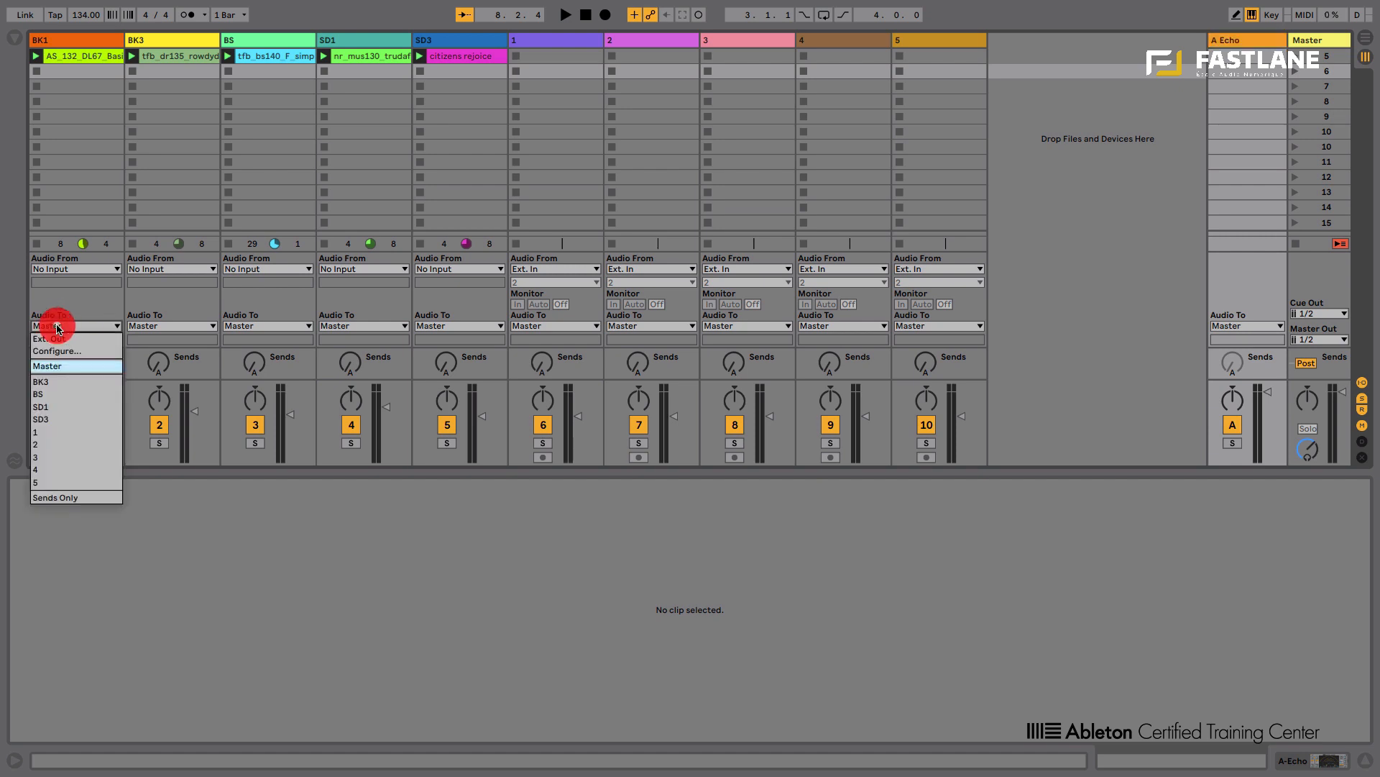
pyautogui.moveTo(42, 433)
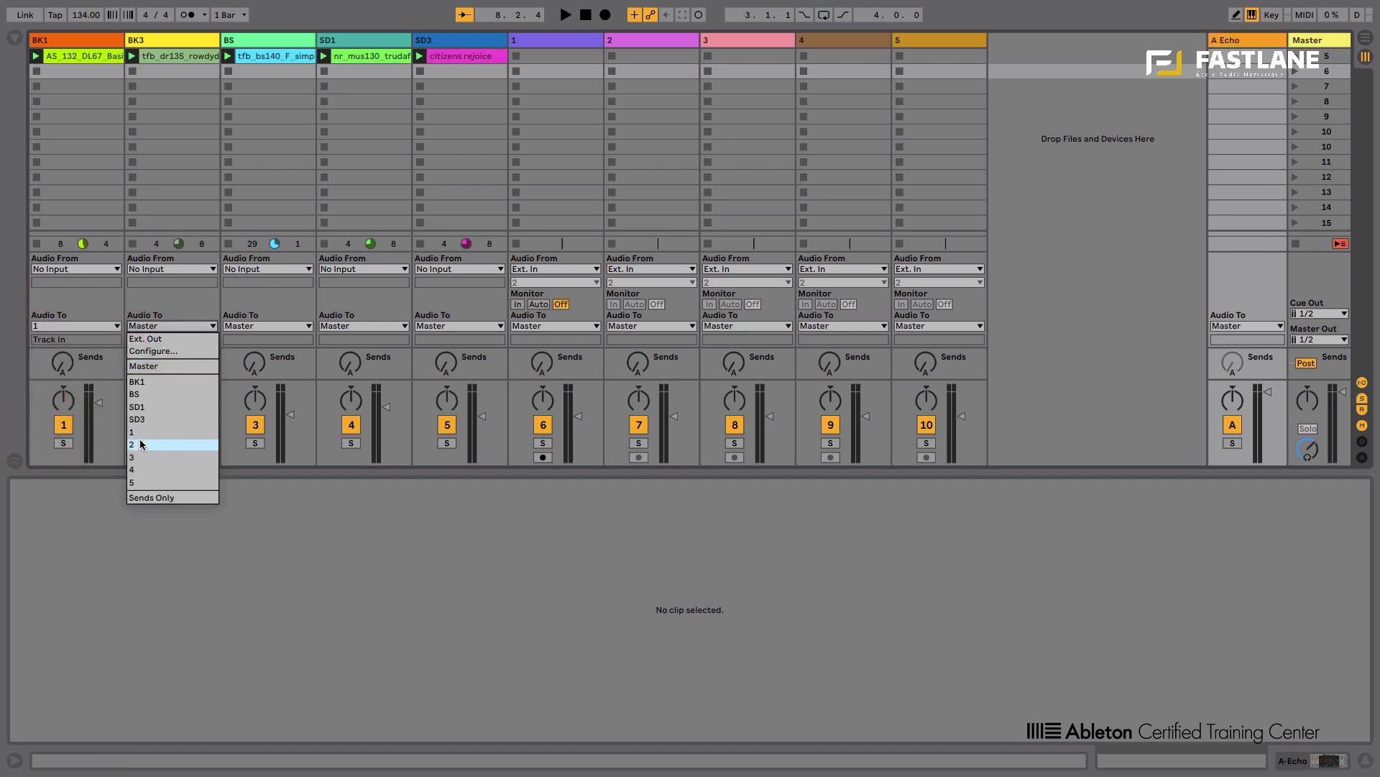
pyautogui.click(131, 443)
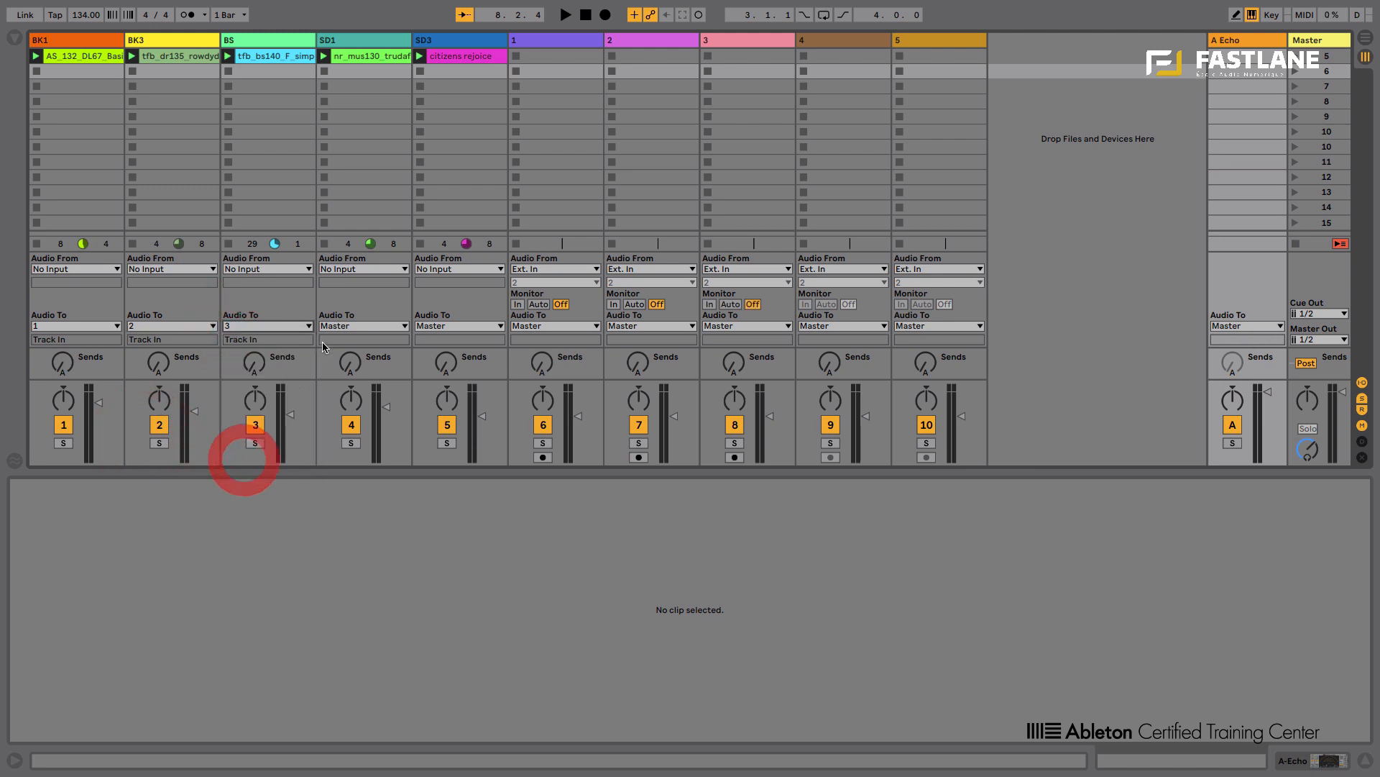
pyautogui.click(361, 340)
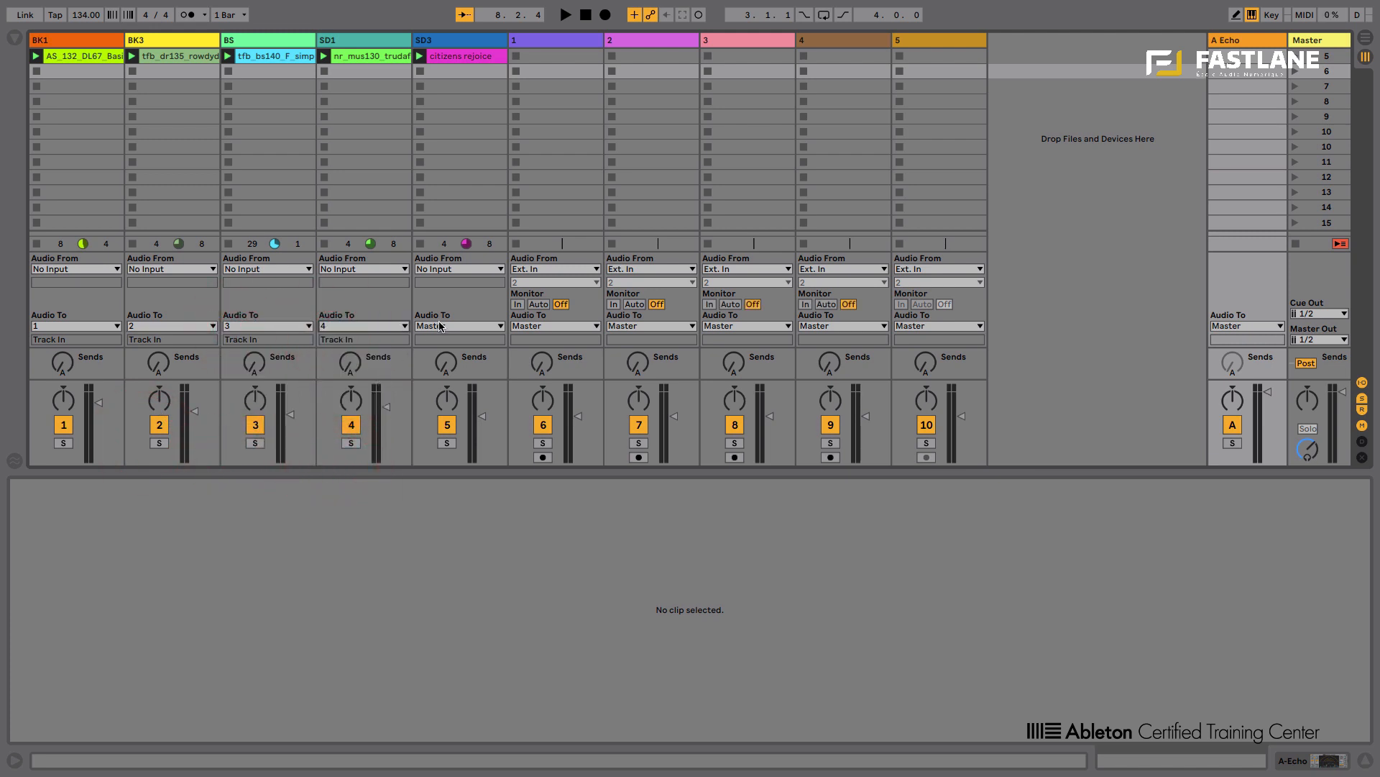
pyautogui.click(555, 40)
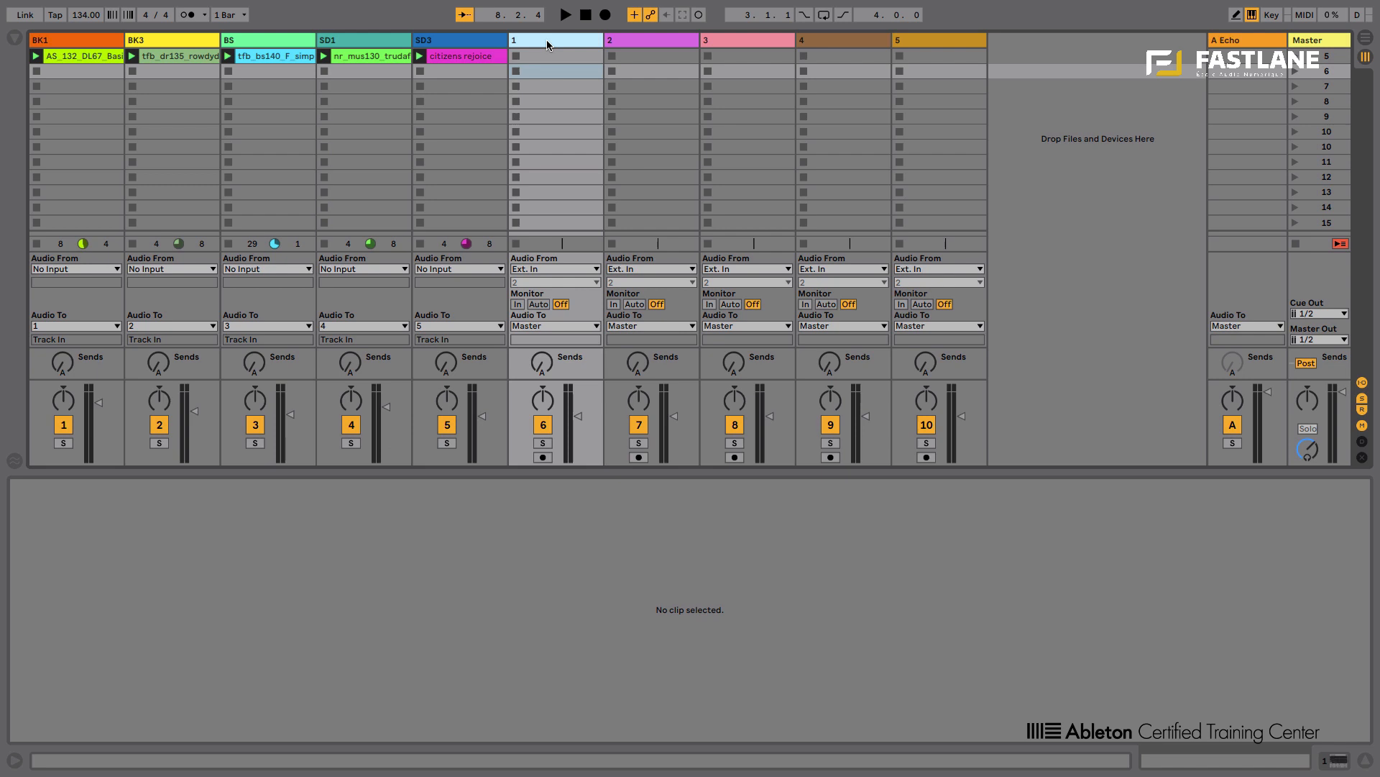
# Set tracks 1–5 to monitor In and start playback to check the incoming meters.
pyautogui.click(925, 40)
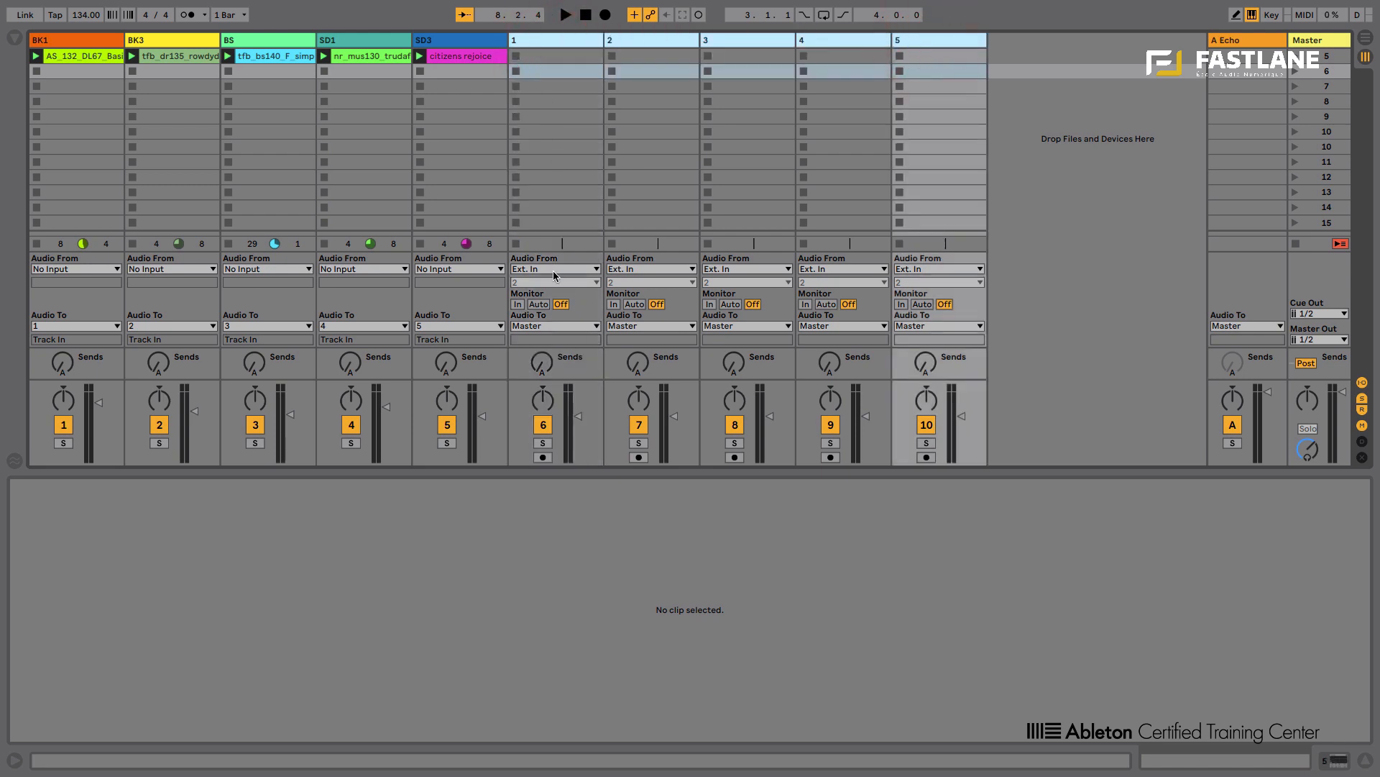
pyautogui.moveTo(515, 314)
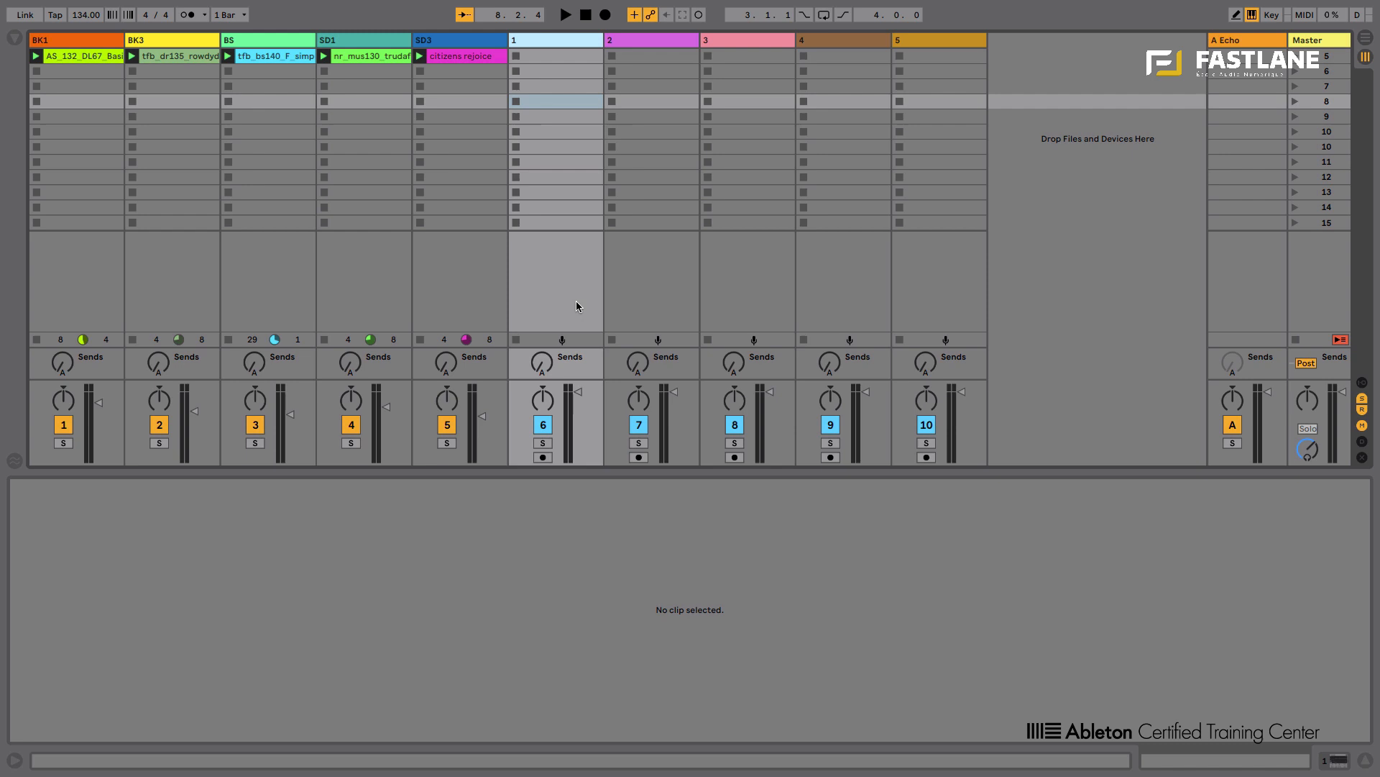
pyautogui.click(565, 14)
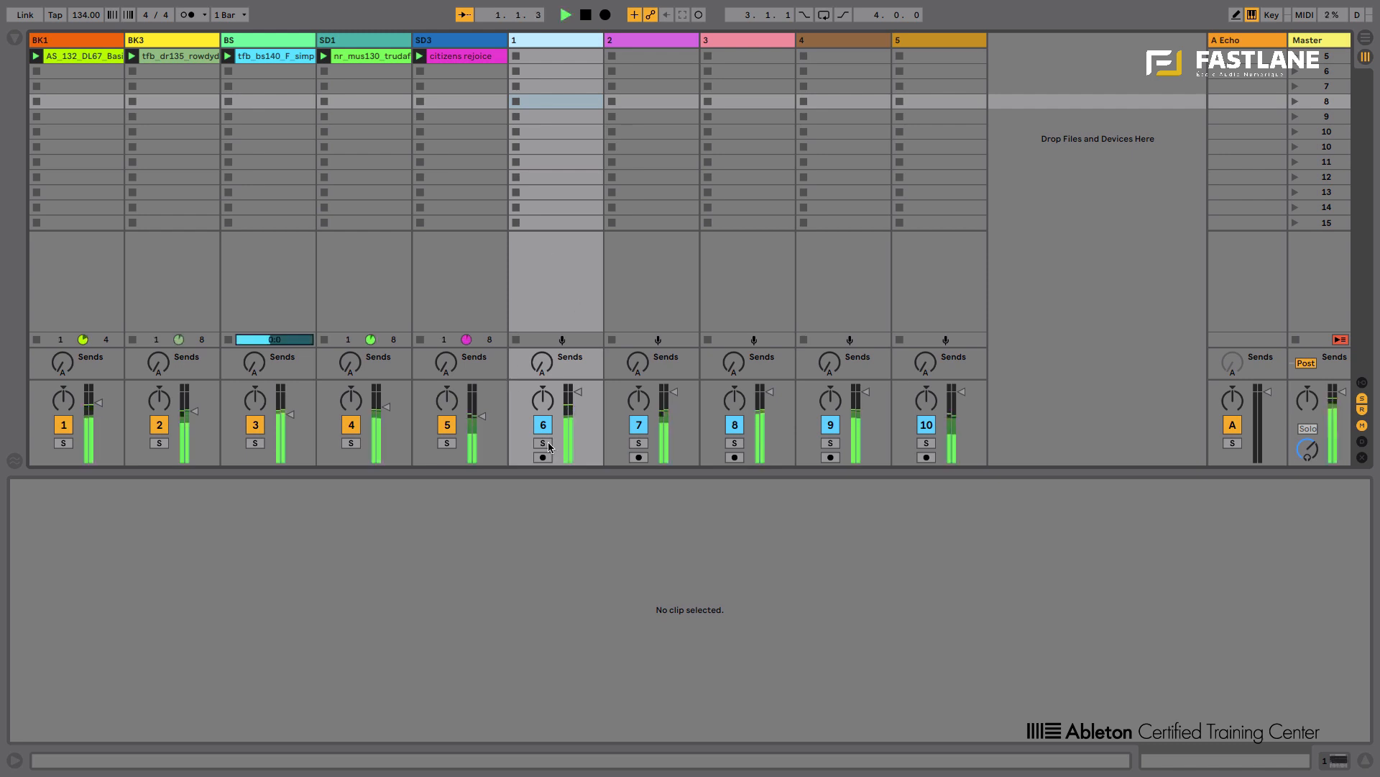
pyautogui.click(637, 442)
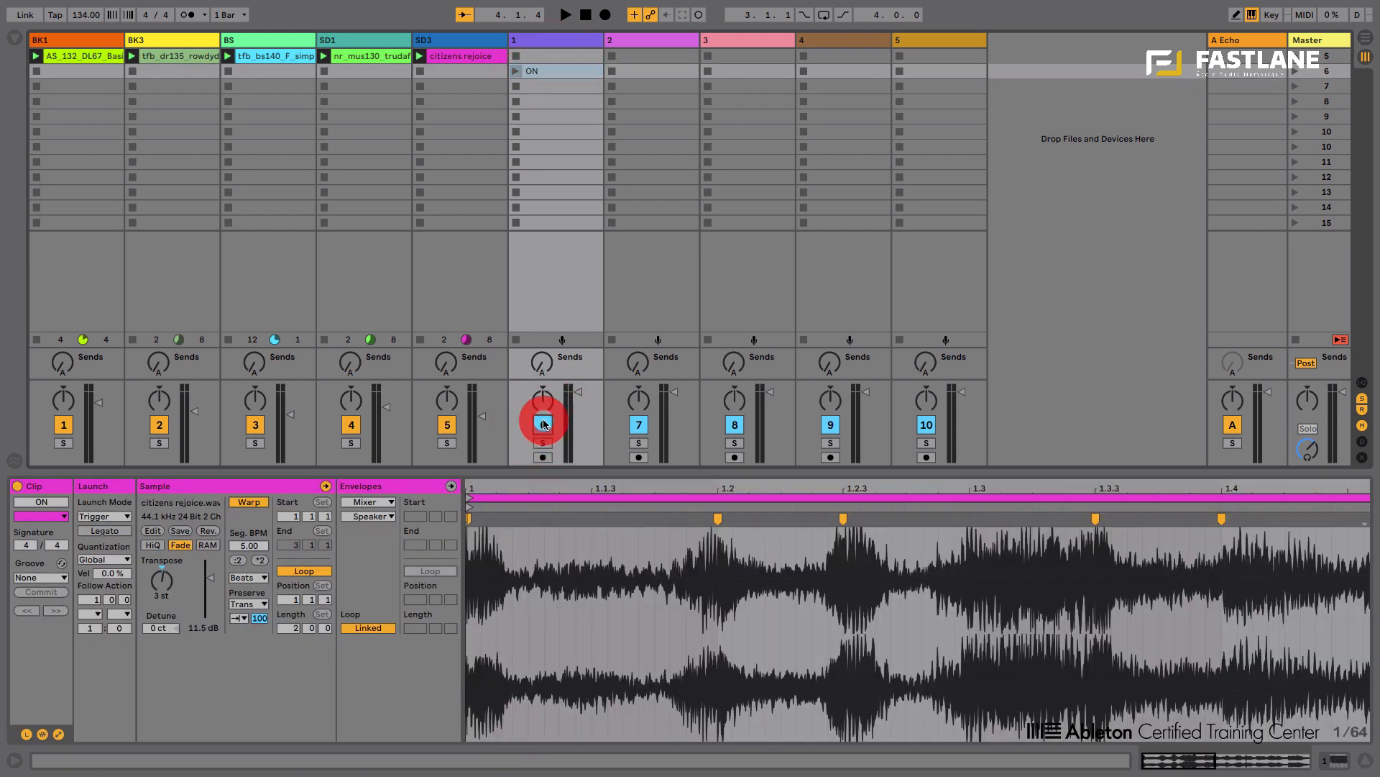
# Create ON and OFF clips in track 1 with Mixer Speaker envelopes drawn high and low.
pyautogui.click(542, 422)
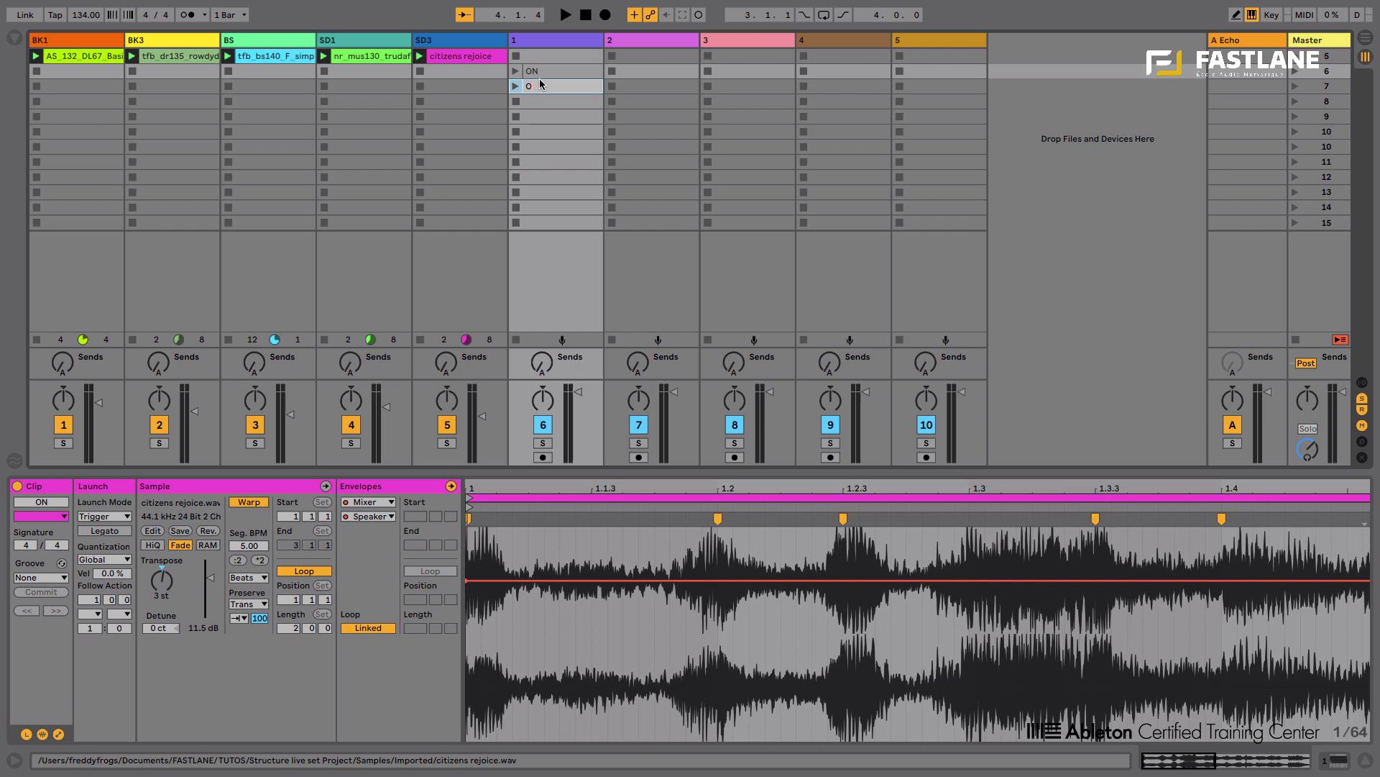
pyautogui.click(555, 85)
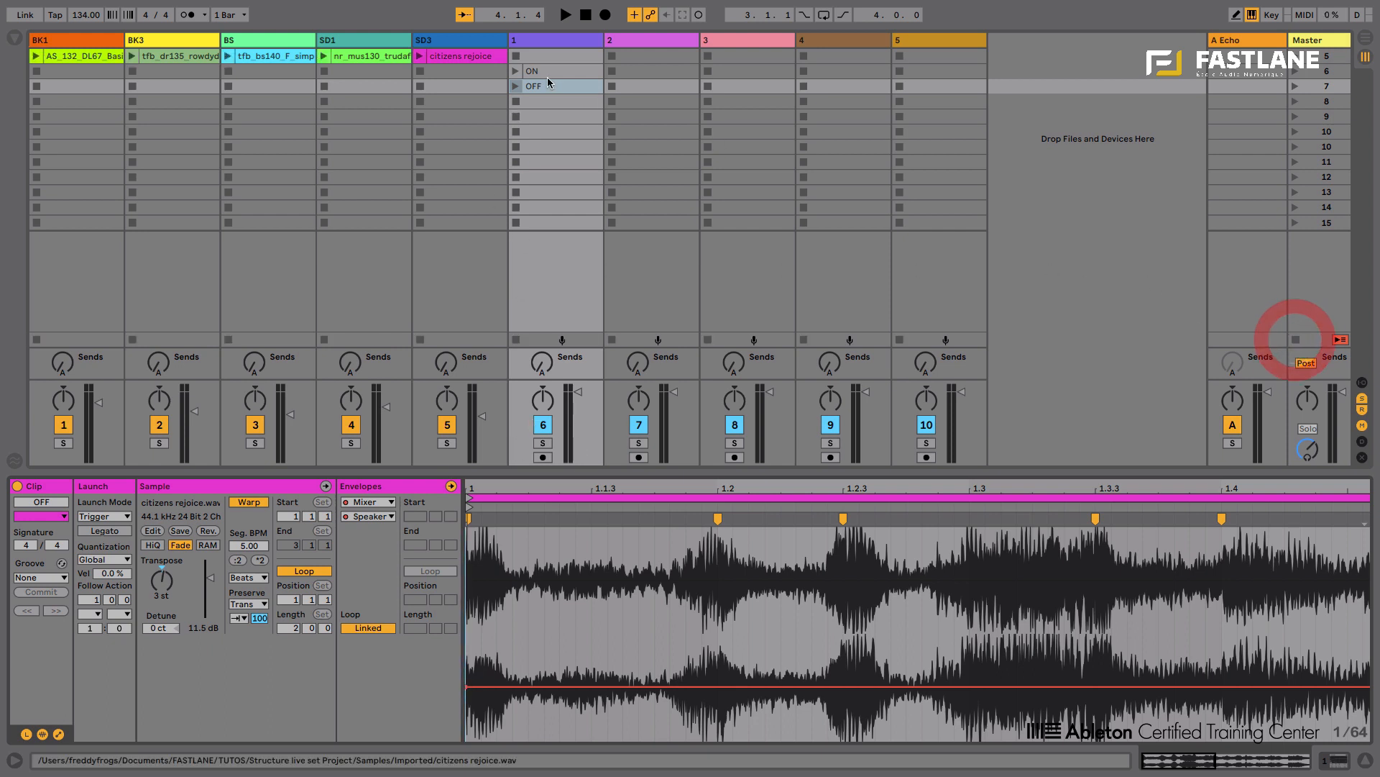
pyautogui.click(555, 85)
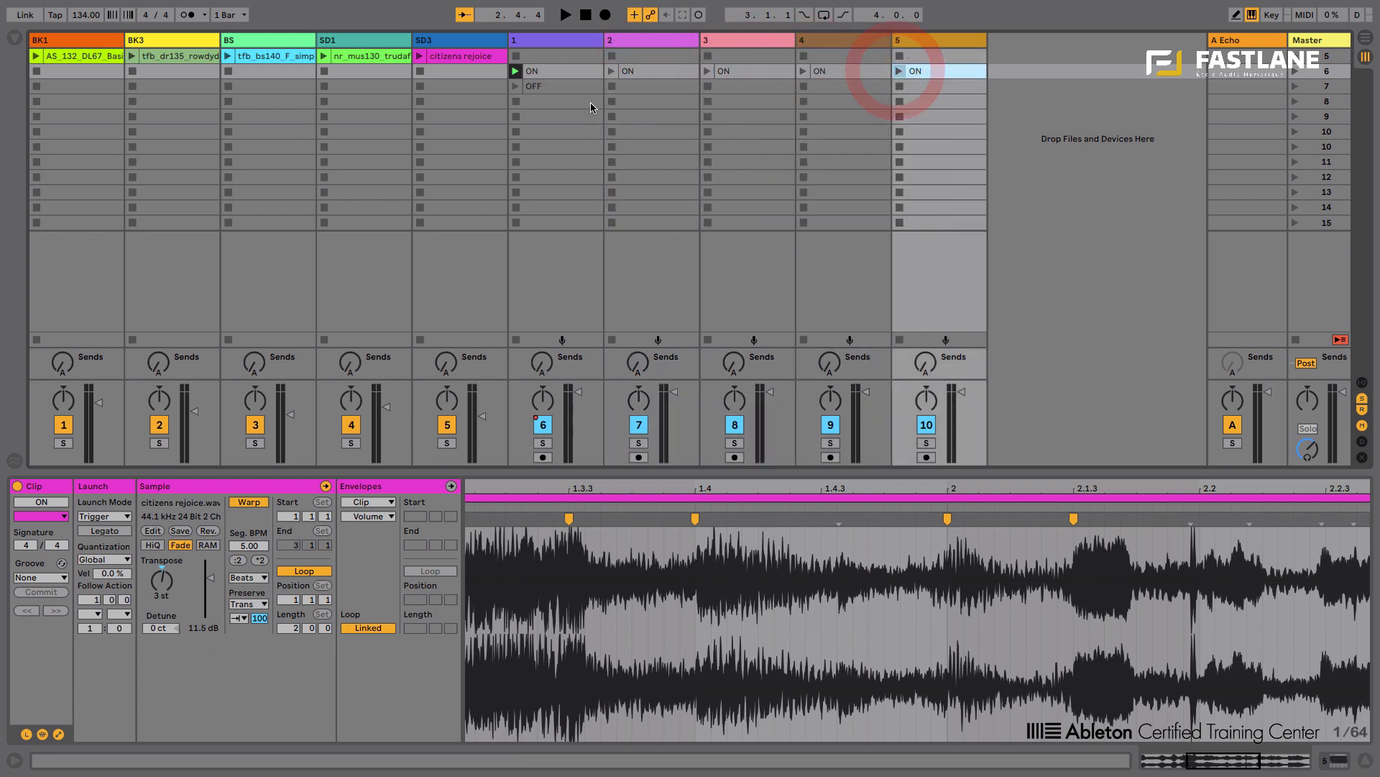
# Copy the ON and OFF clips into tracks 2 to 5 and launch the ON row together.
pyautogui.click(844, 86)
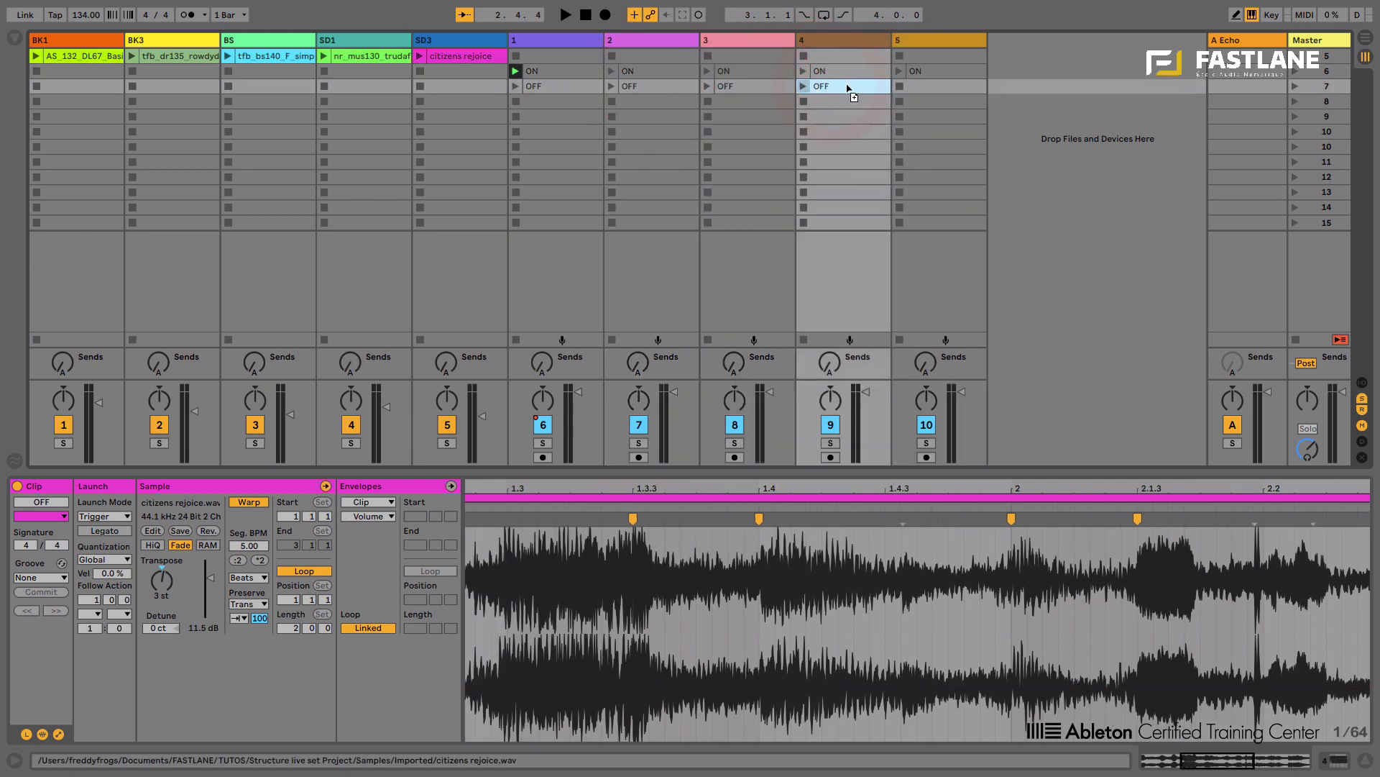
pyautogui.click(939, 85)
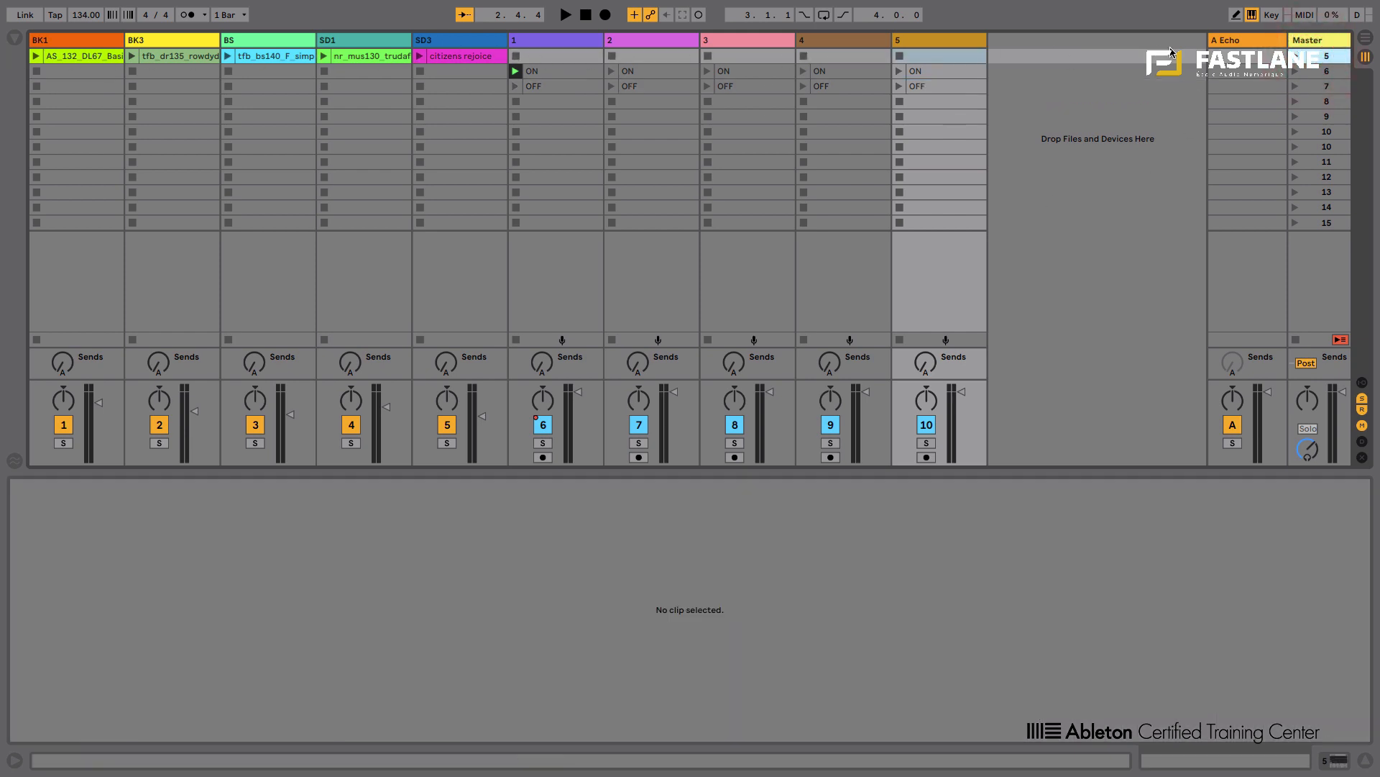
pyautogui.click(567, 15)
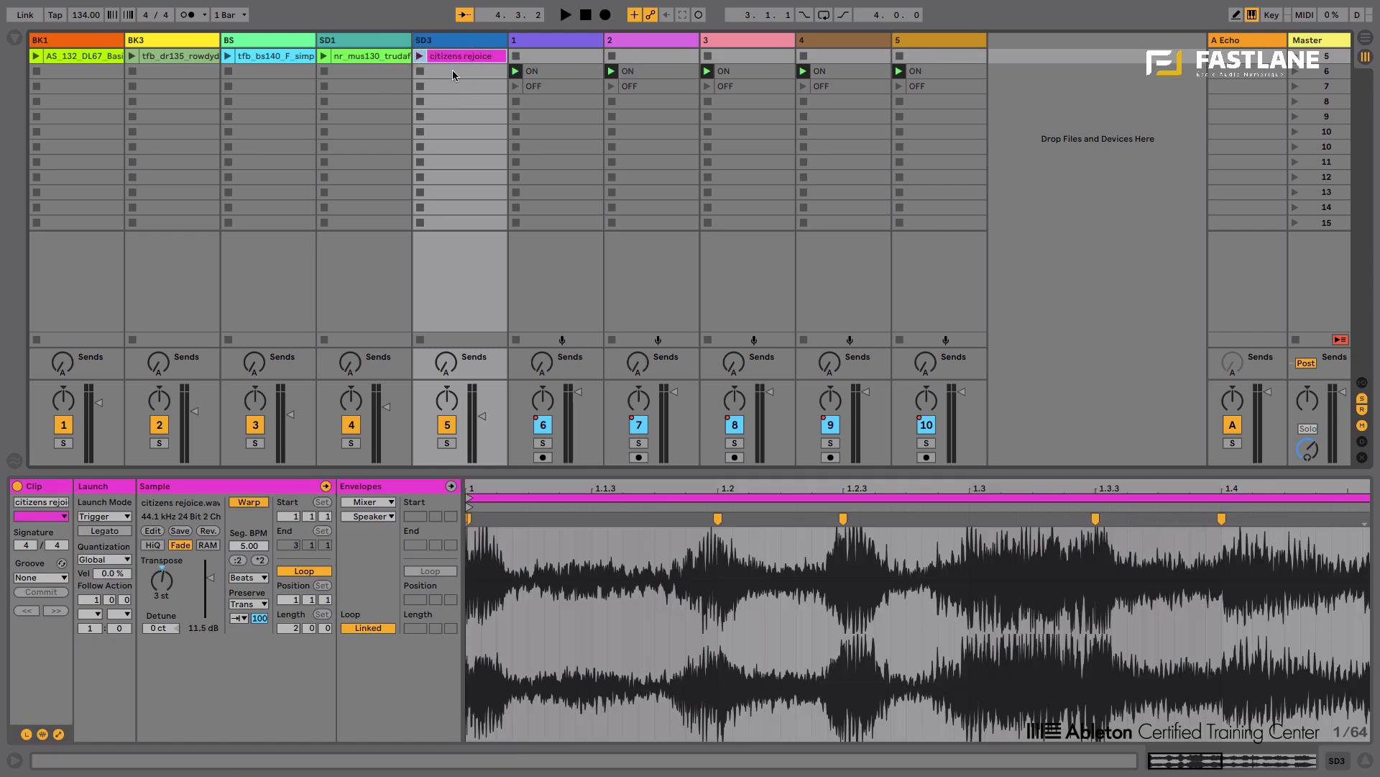
# Remove the stop buttons from every empty slot of the five instrument tracks BK1–SD3.
pyautogui.click(37, 208)
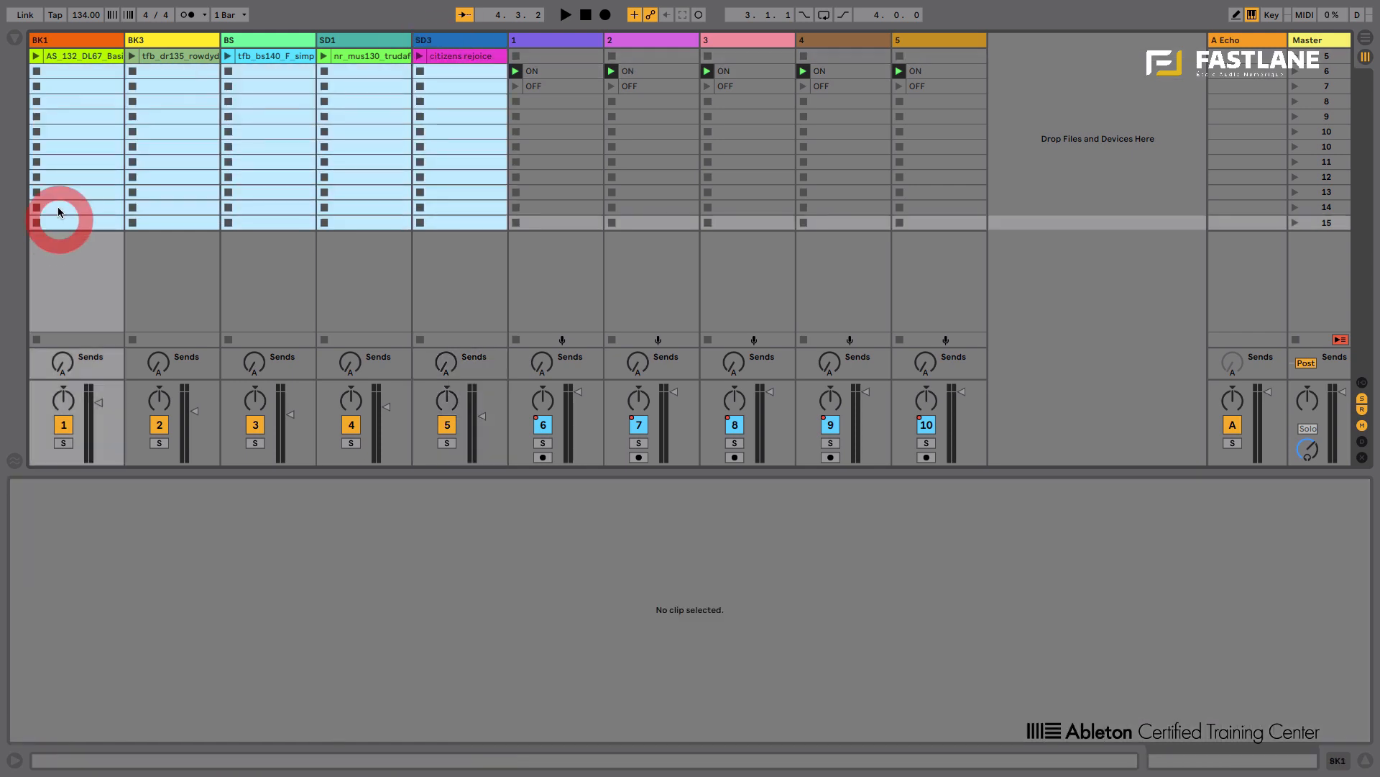
pyautogui.rightClick(37, 210)
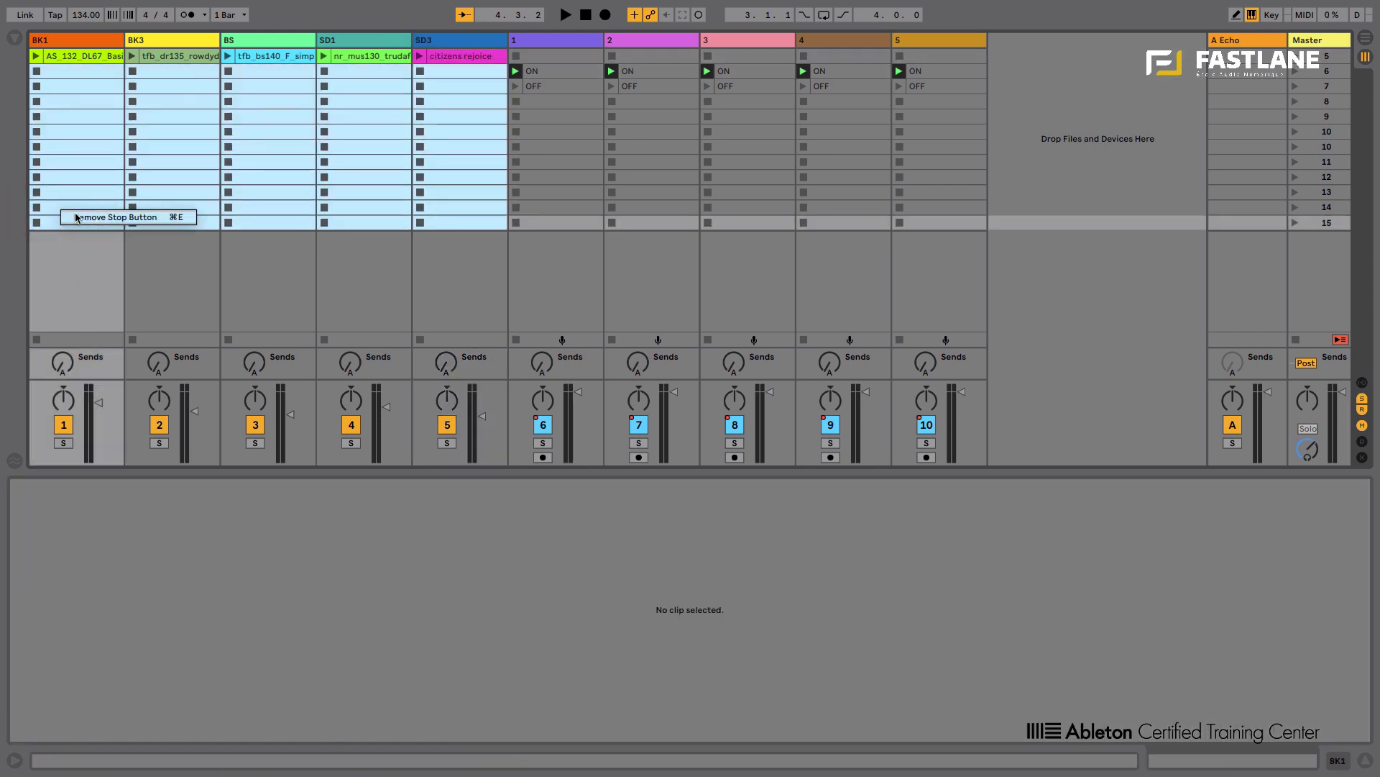
pyautogui.click(117, 218)
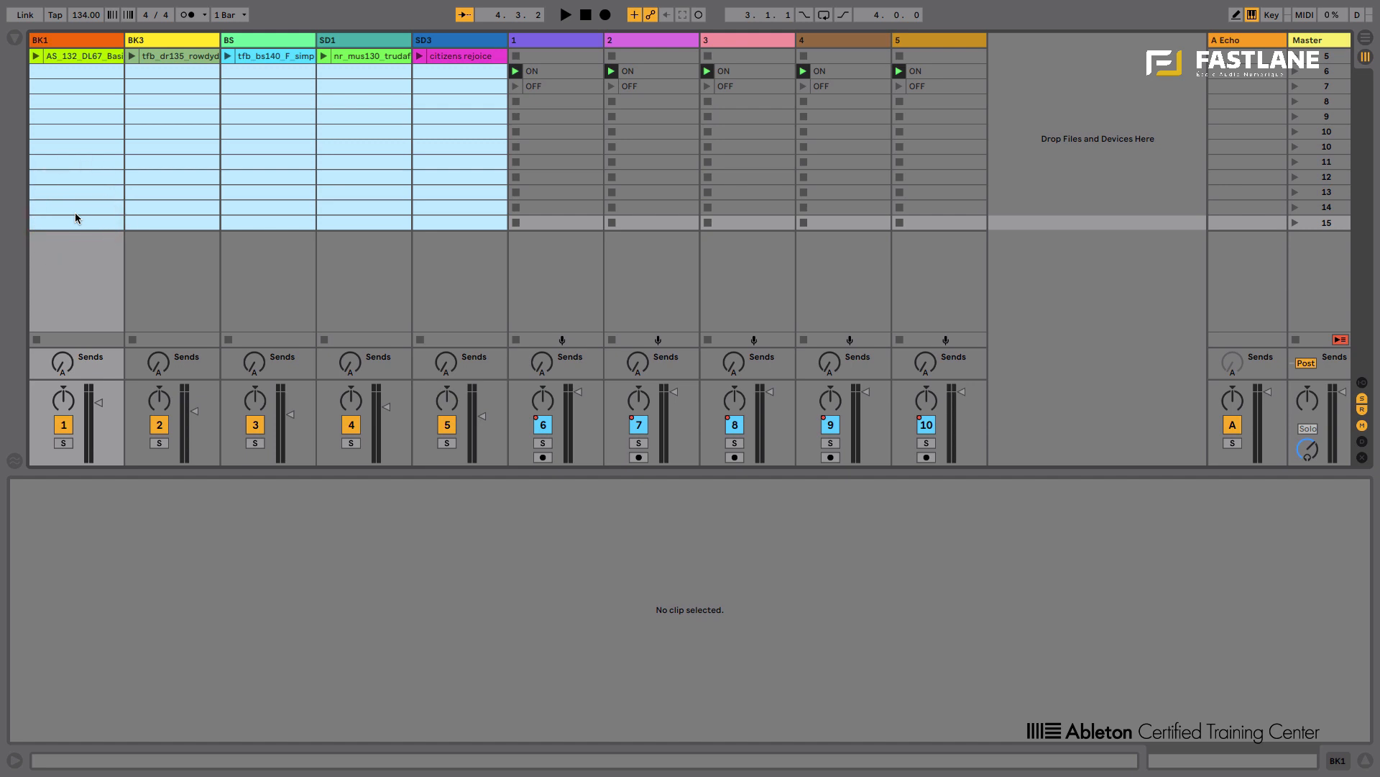
pyautogui.click(553, 101)
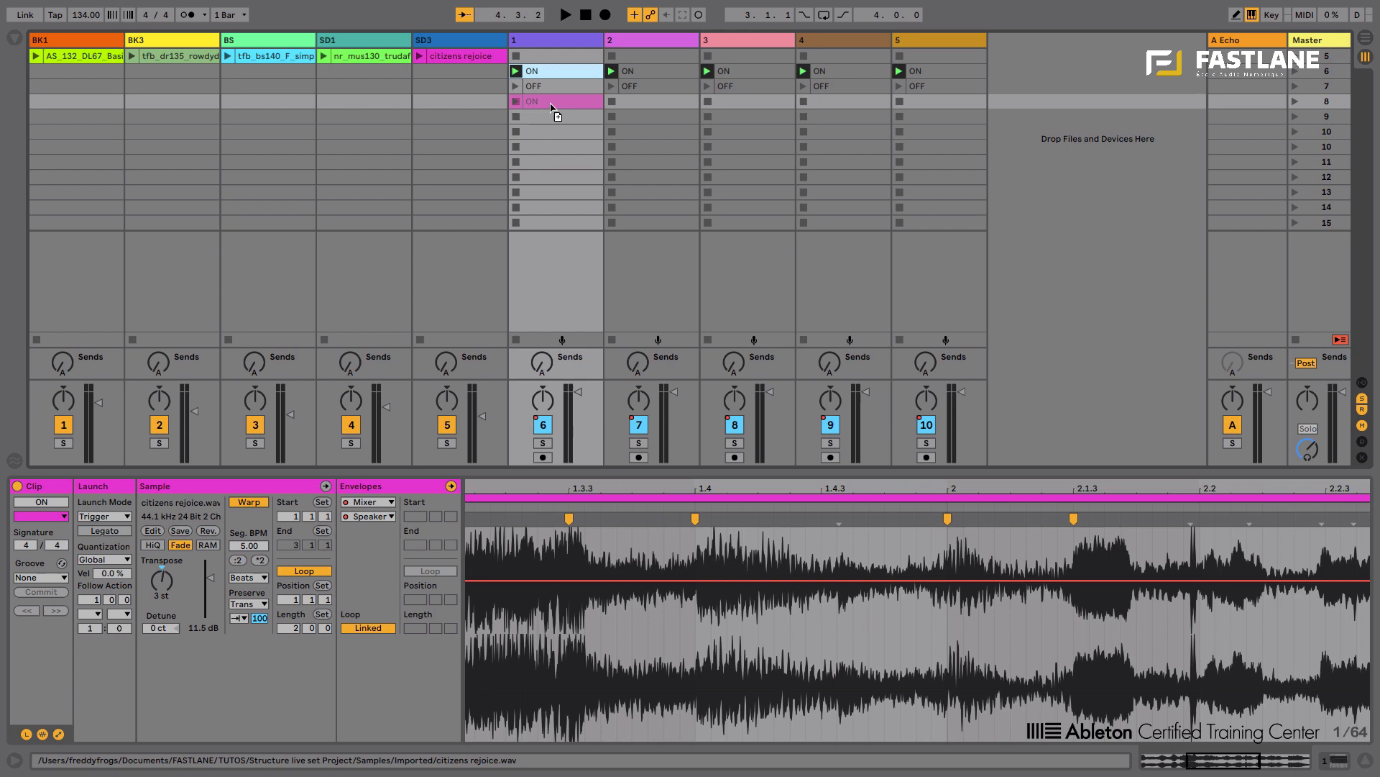
# Fill the next two scene rows of tracks 1–5 with copied ON and OFF clips.
pyautogui.click(652, 100)
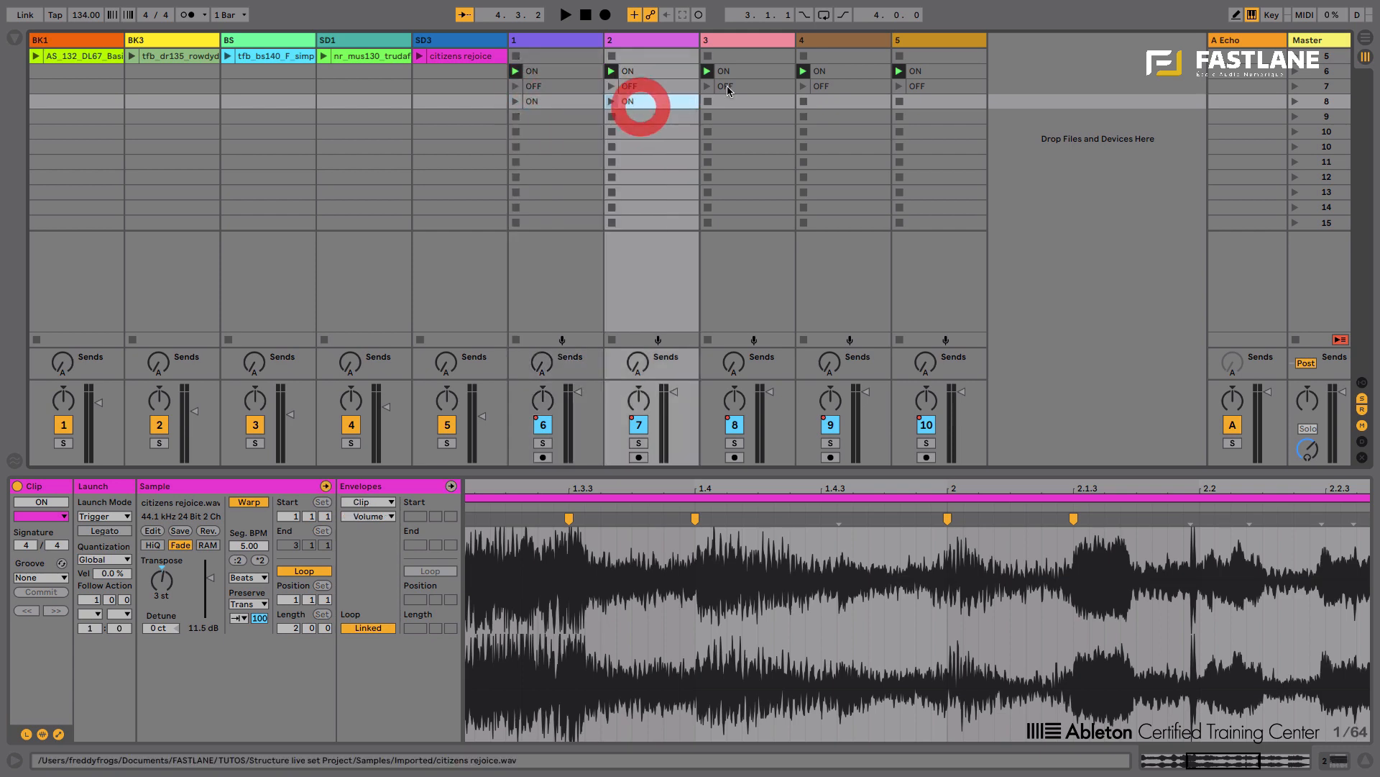
pyautogui.click(942, 100)
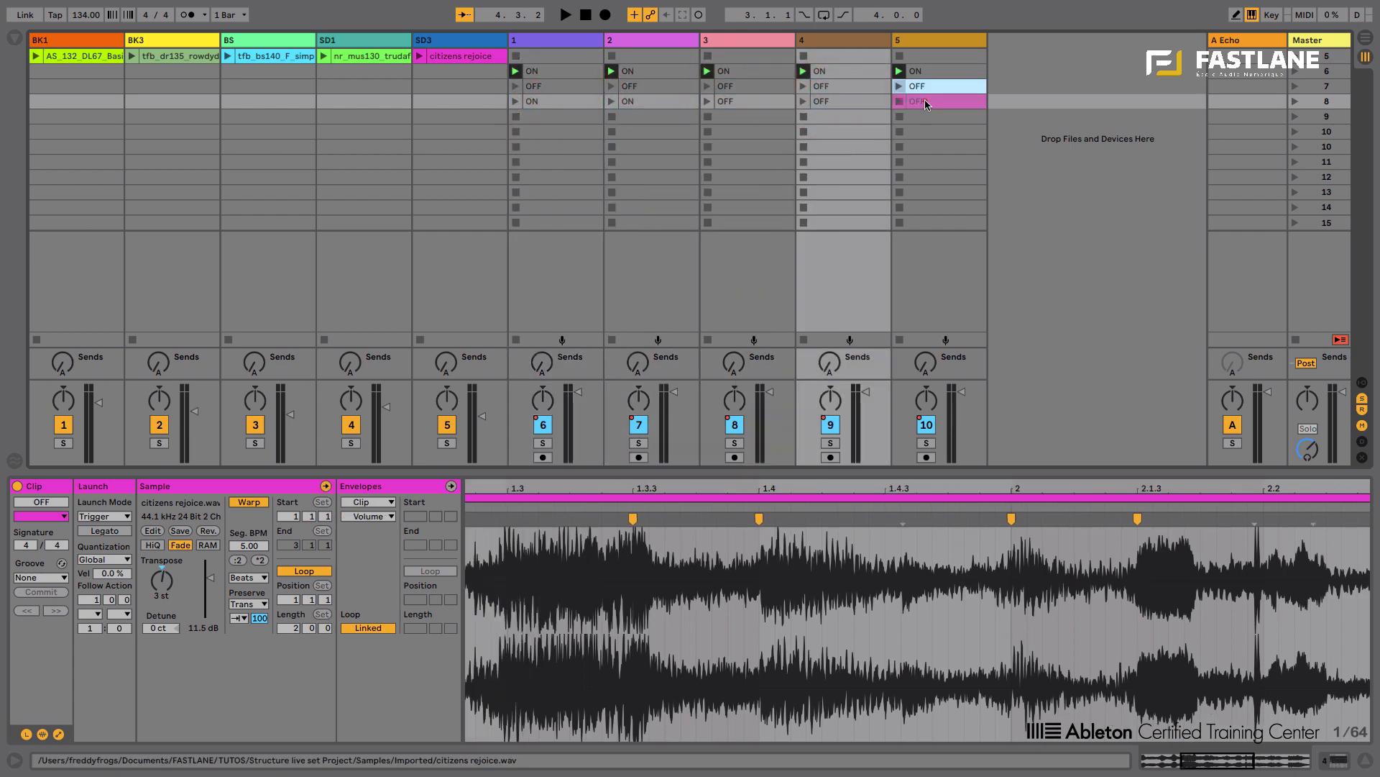
pyautogui.click(938, 100)
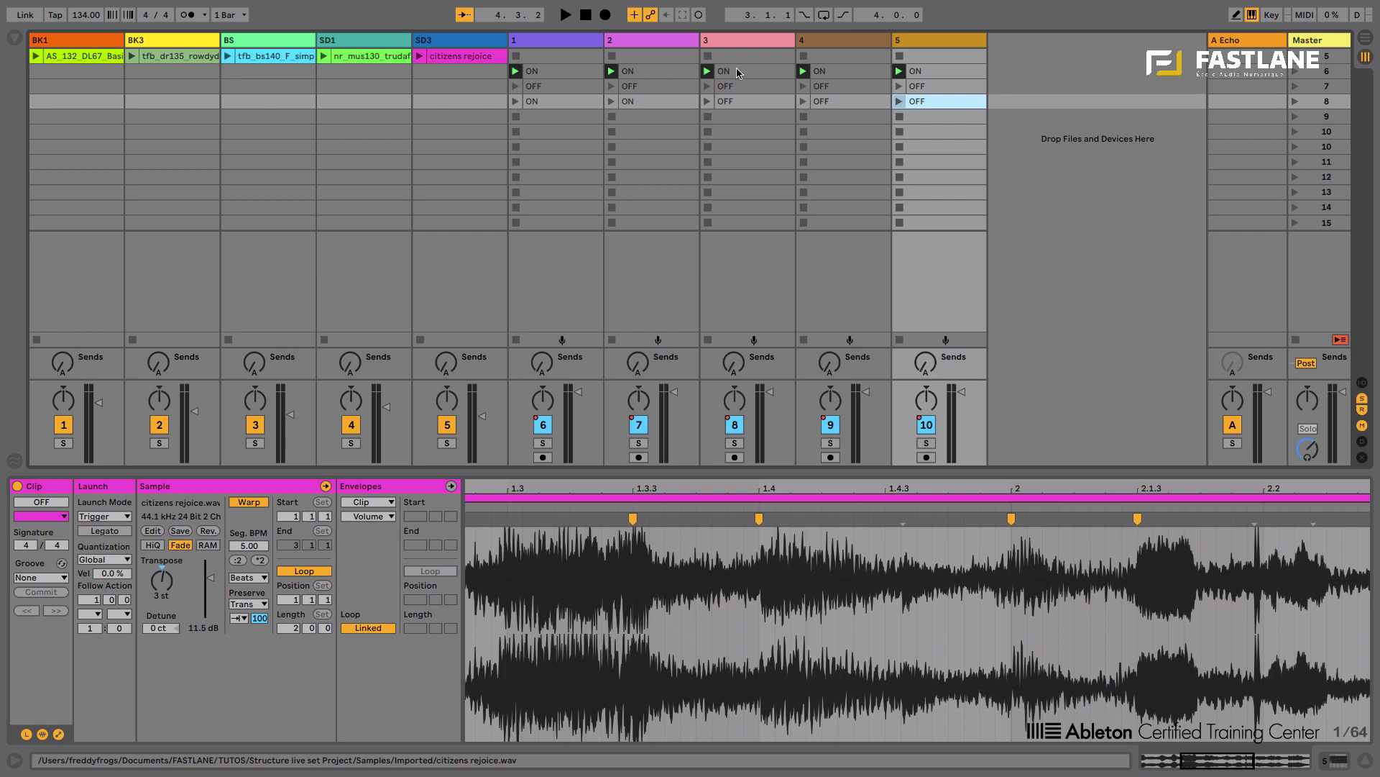
pyautogui.click(844, 116)
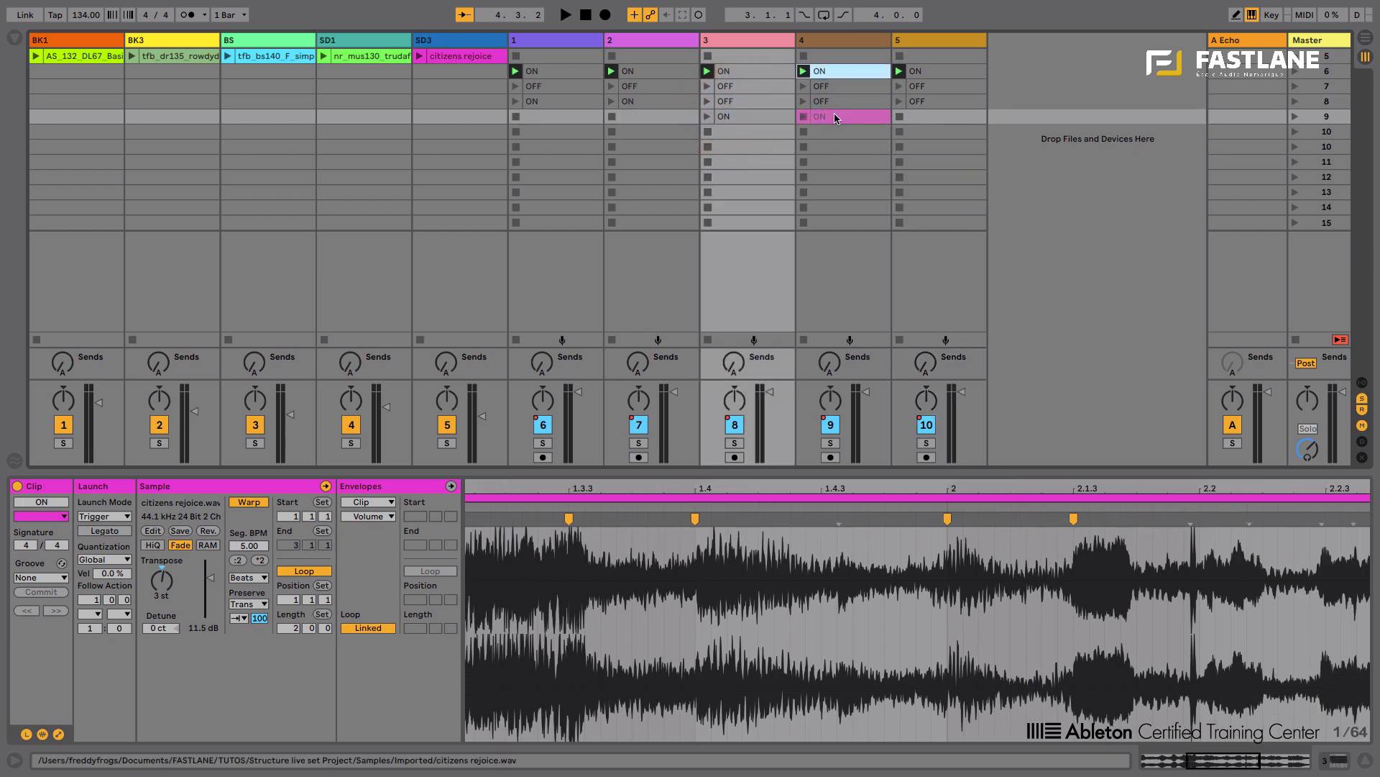
pyautogui.click(650, 115)
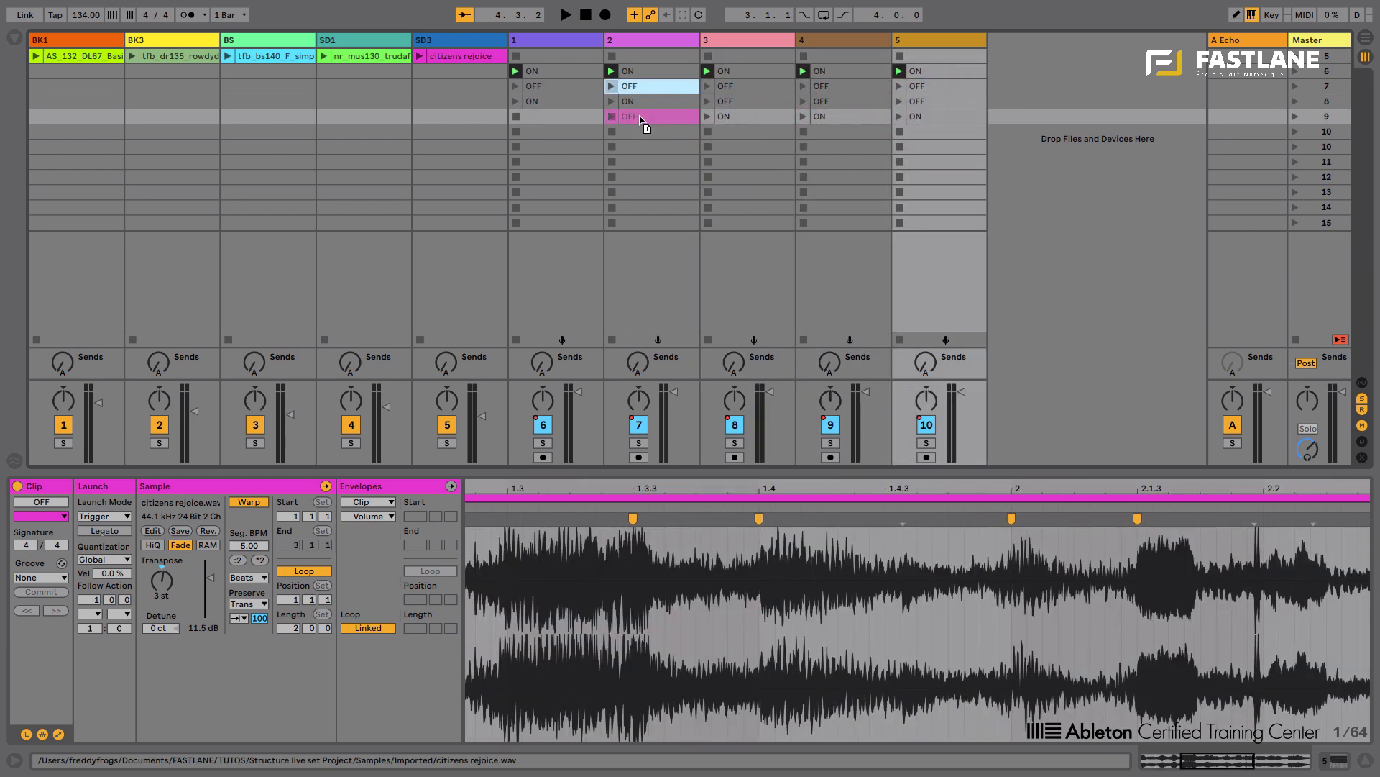
# Fill a third scene row with ON clips on tracks 1 and 3 and OFF clips elsewhere.
pyautogui.click(552, 131)
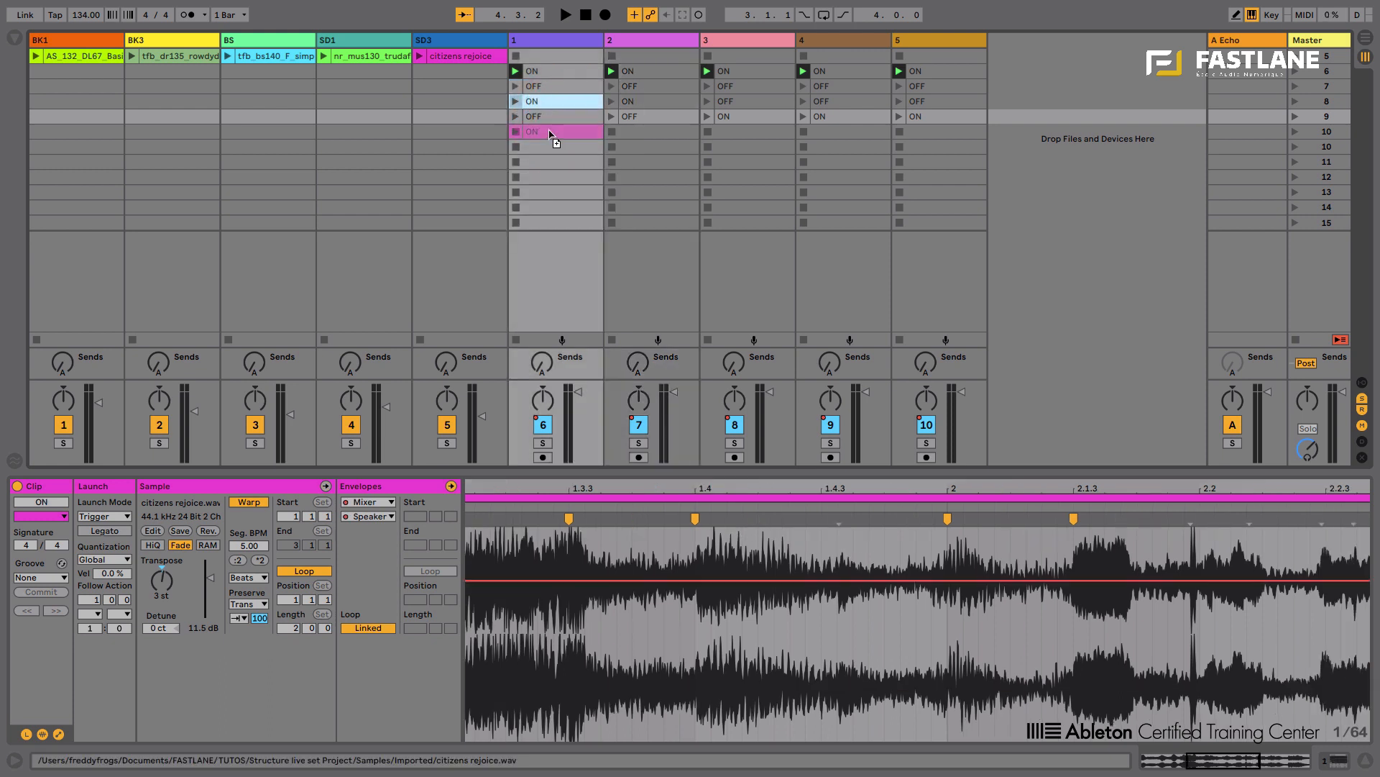
pyautogui.click(735, 131)
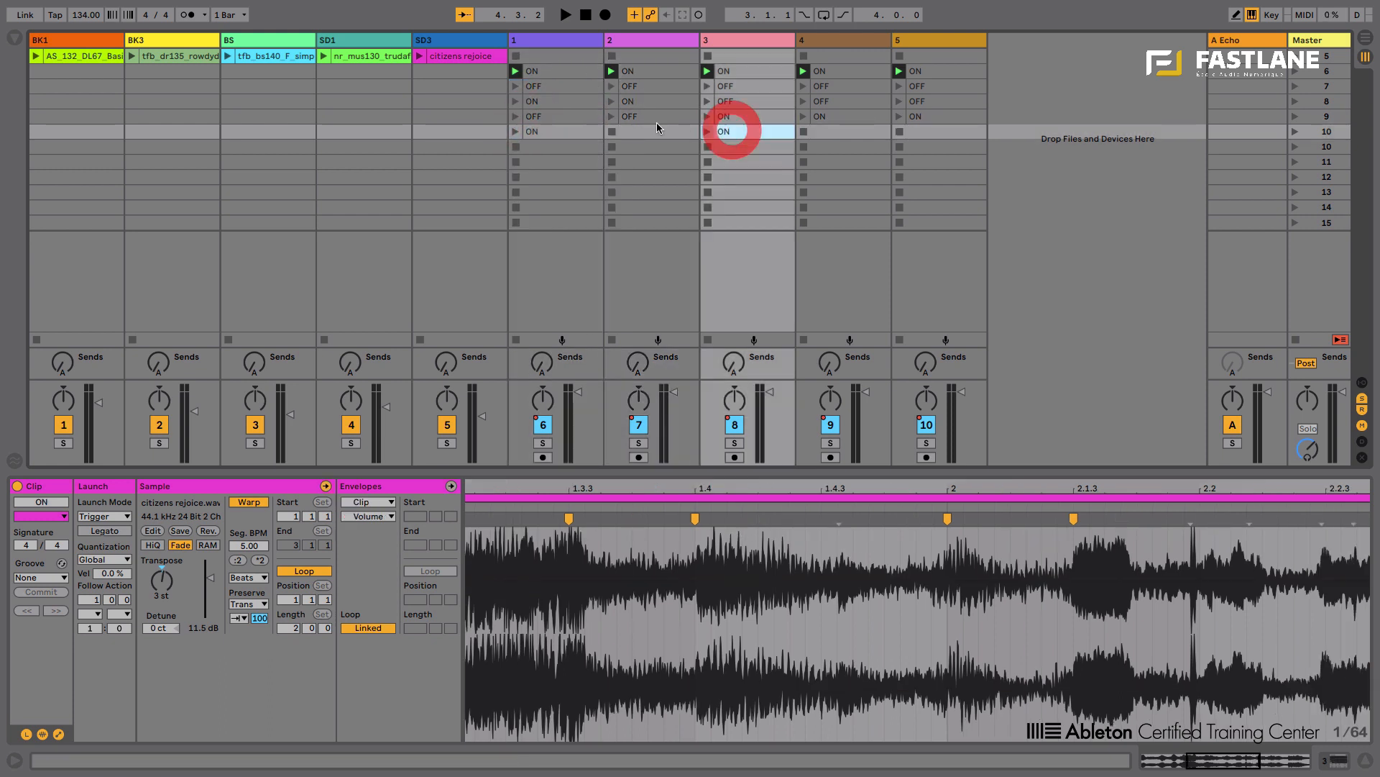
pyautogui.click(628, 131)
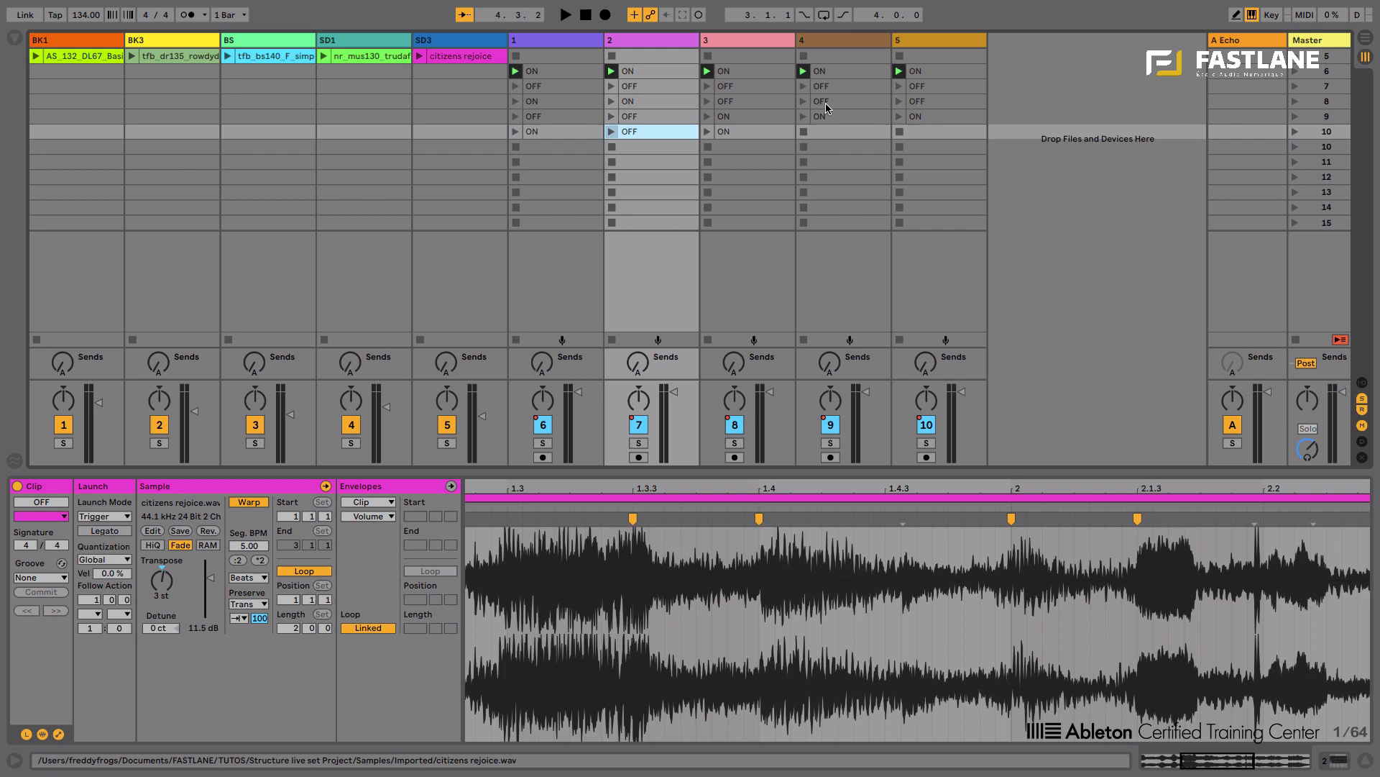
pyautogui.click(932, 100)
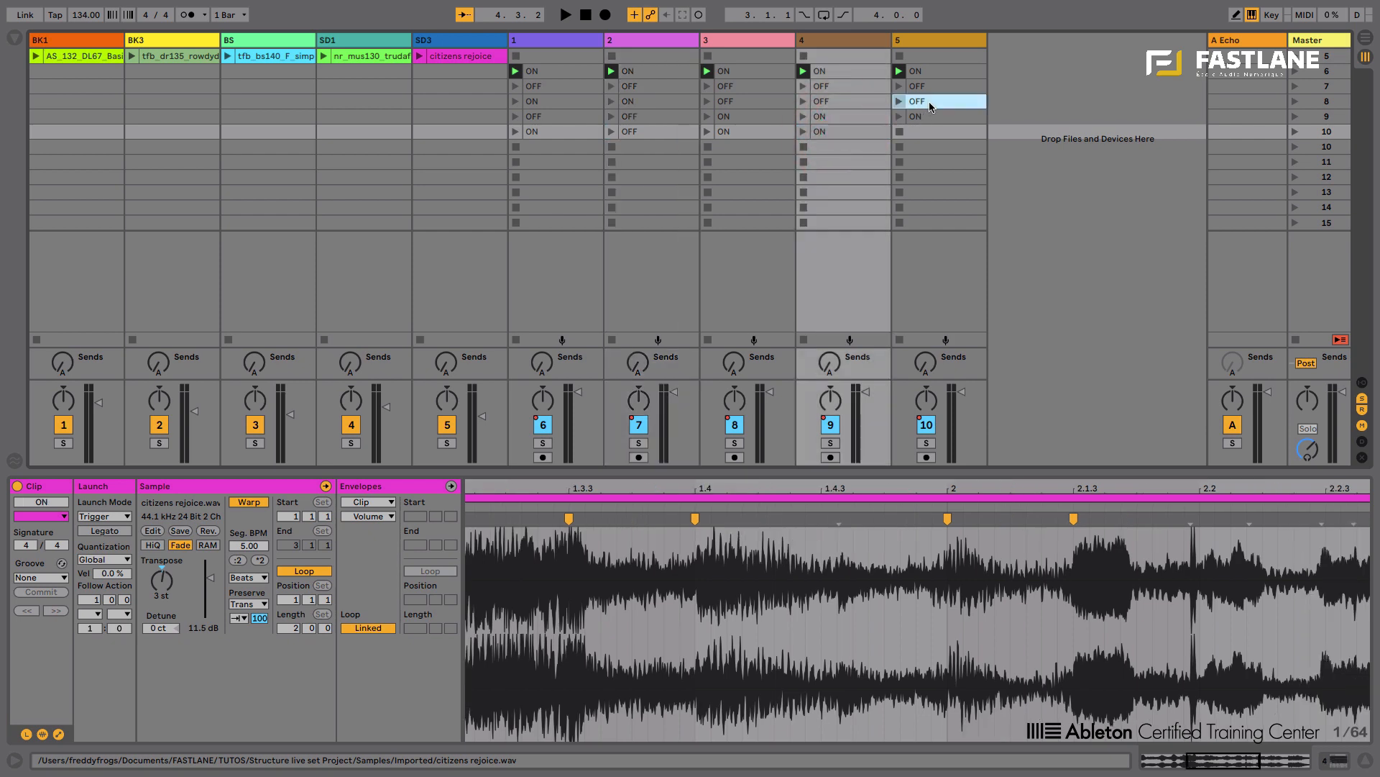
pyautogui.click(939, 131)
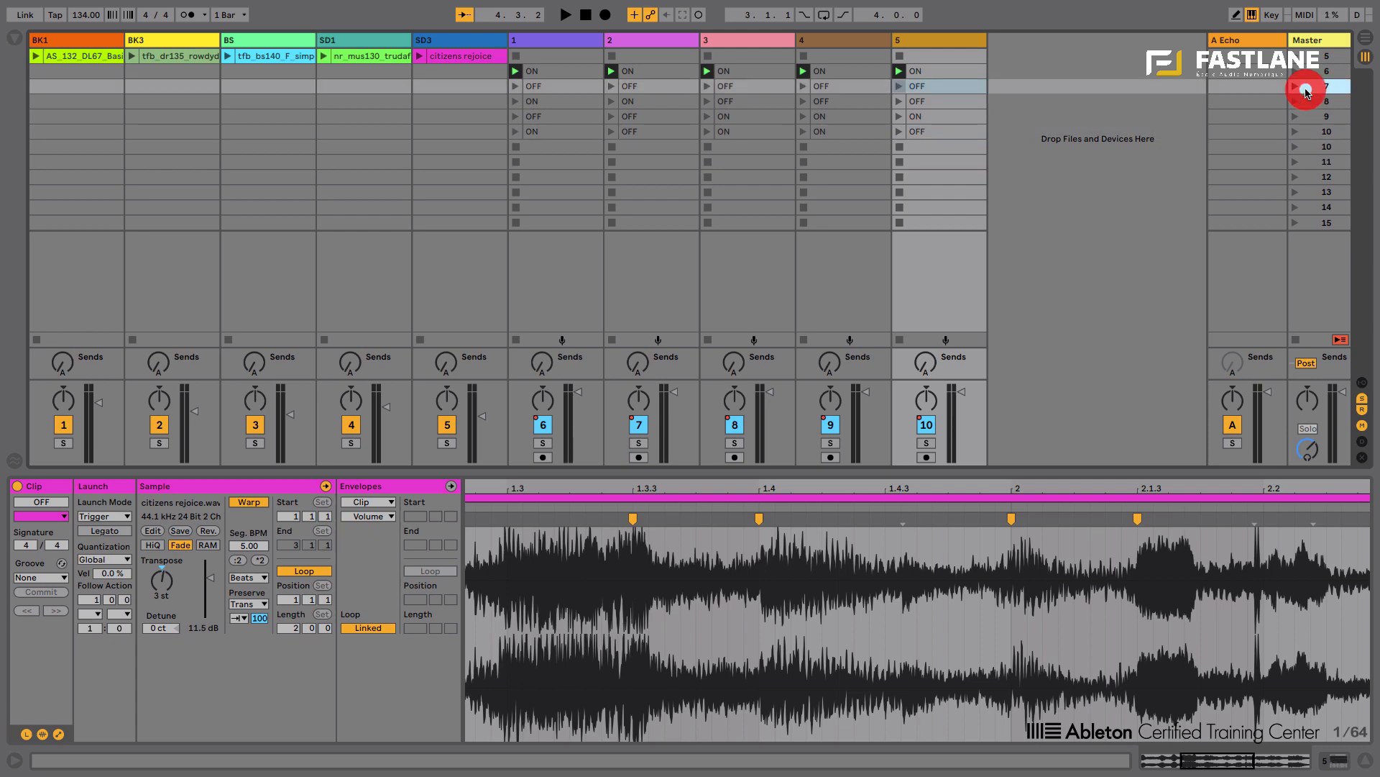
# Launch each new ON/OFF scene from the Master column in turn to audition its mutes.
pyautogui.click(563, 14)
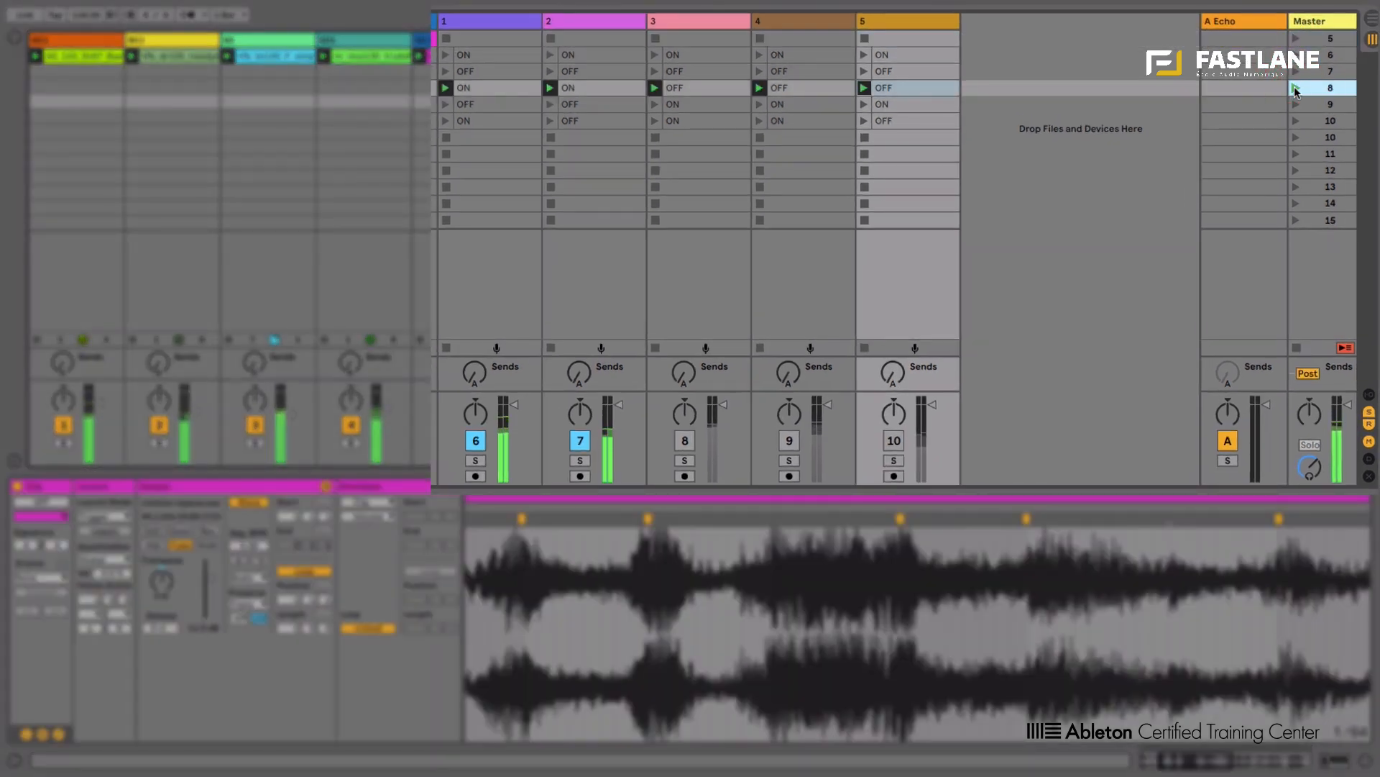
pyautogui.click(1329, 103)
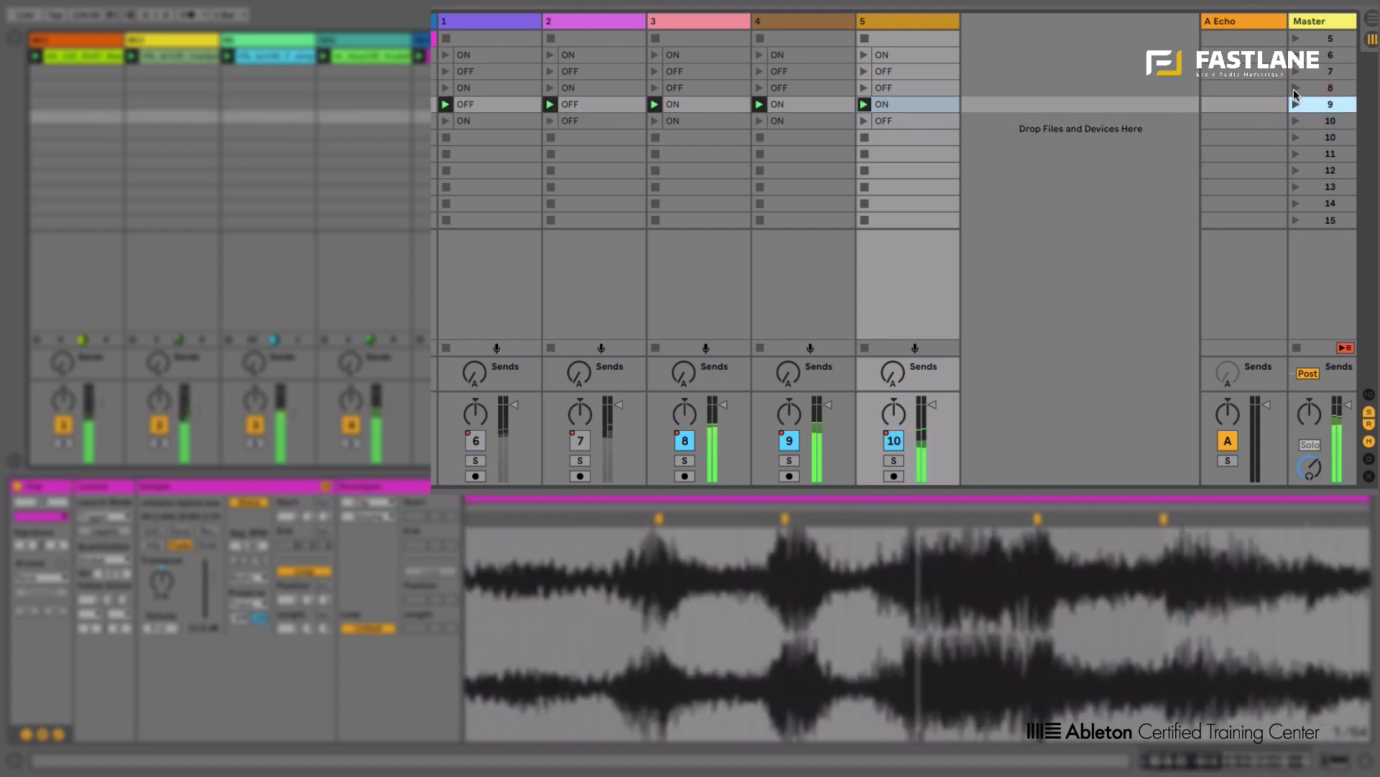
pyautogui.click(1296, 88)
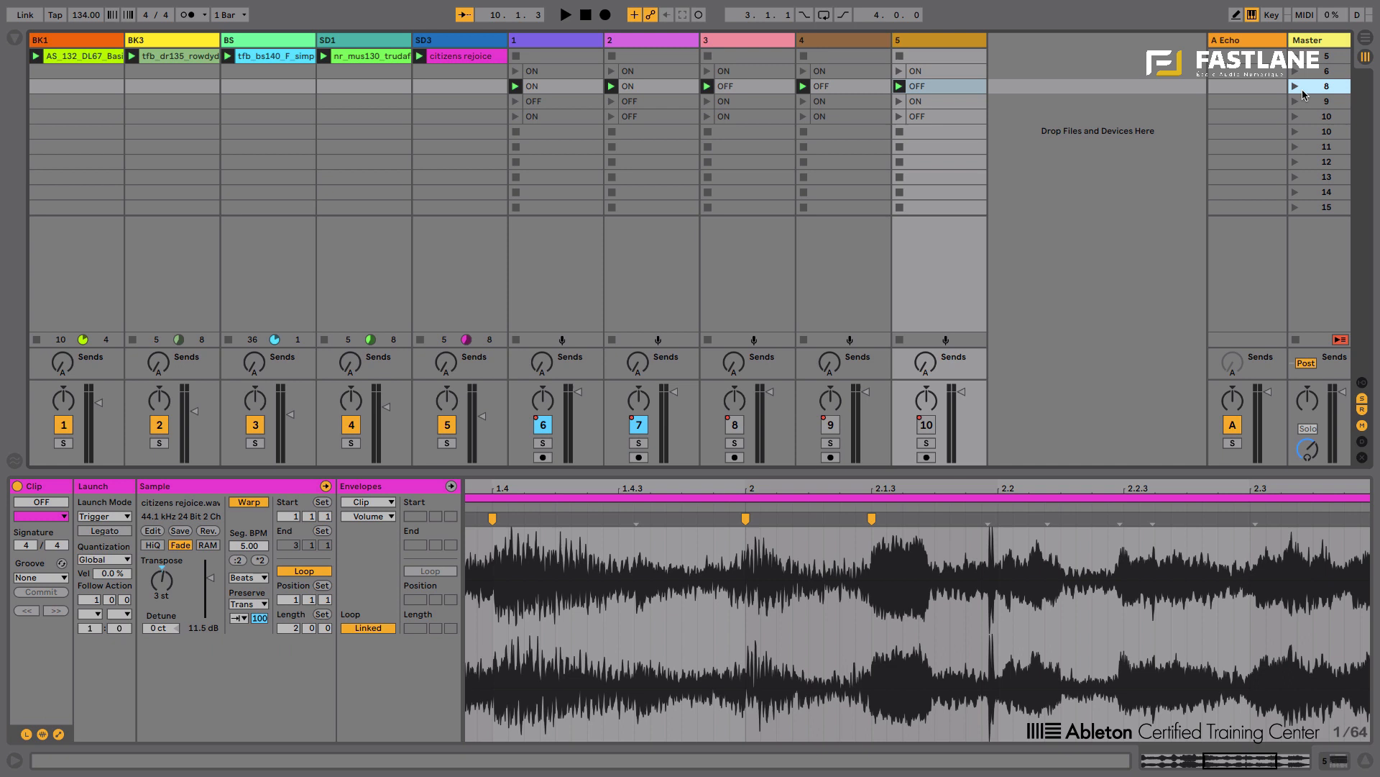
pyautogui.click(552, 15)
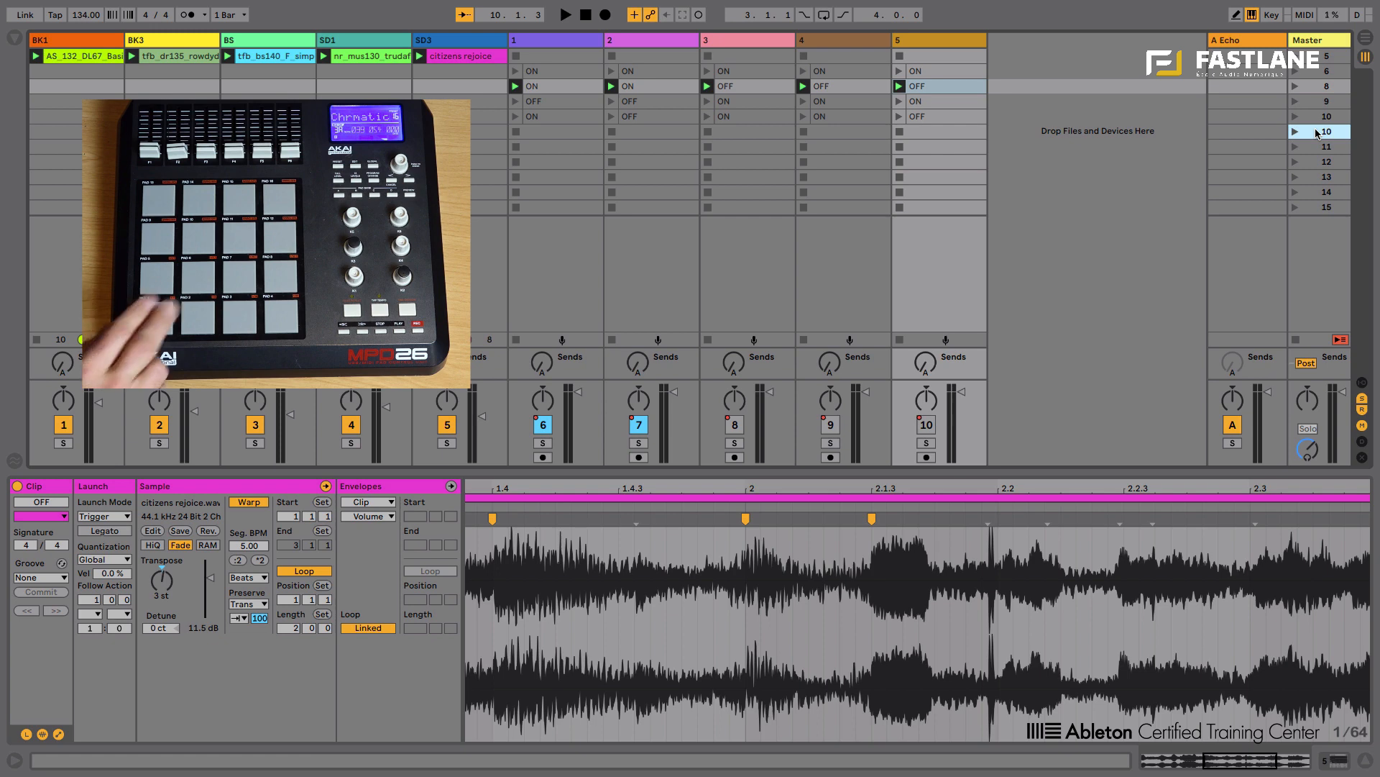
pyautogui.click(563, 14)
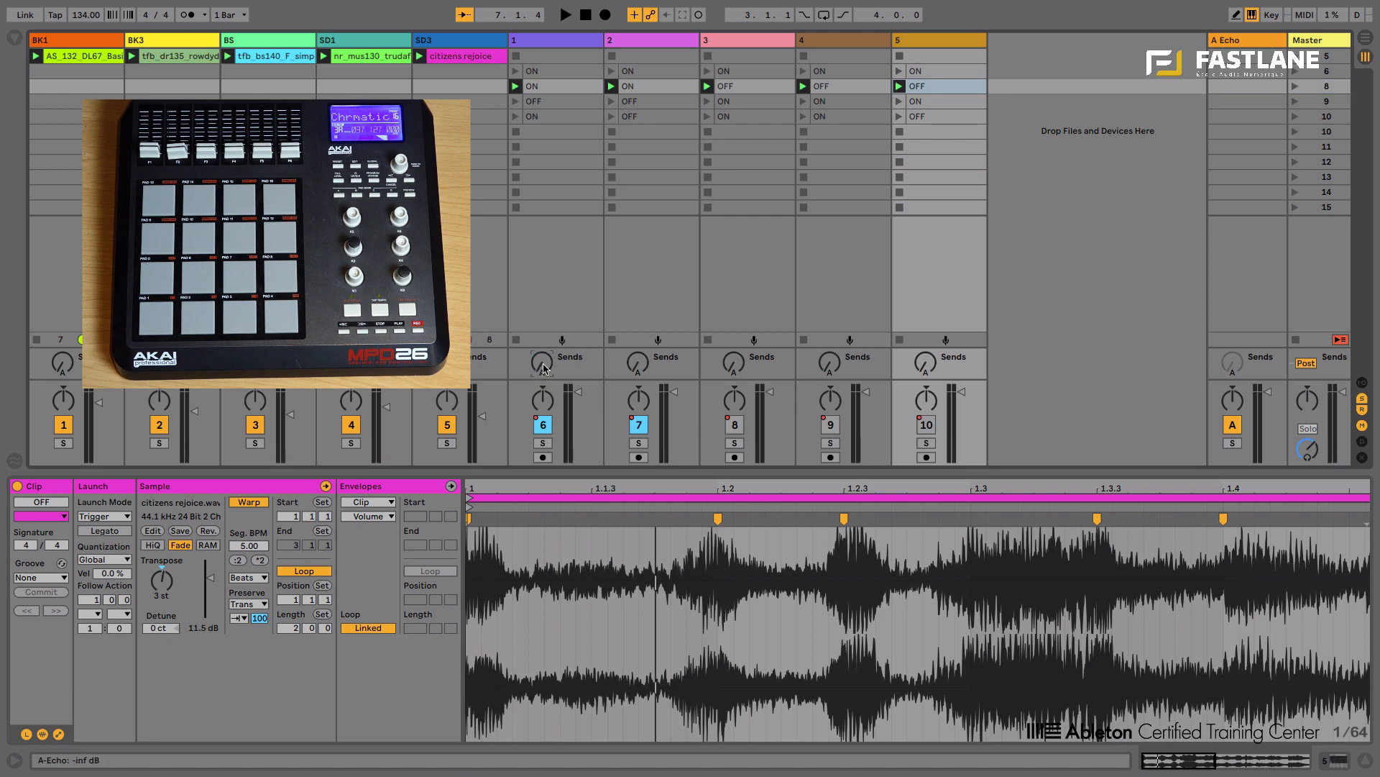
# Fill another scene row with an ON clip on track 3 and OFF clips on the other tracks.
pyautogui.click(651, 115)
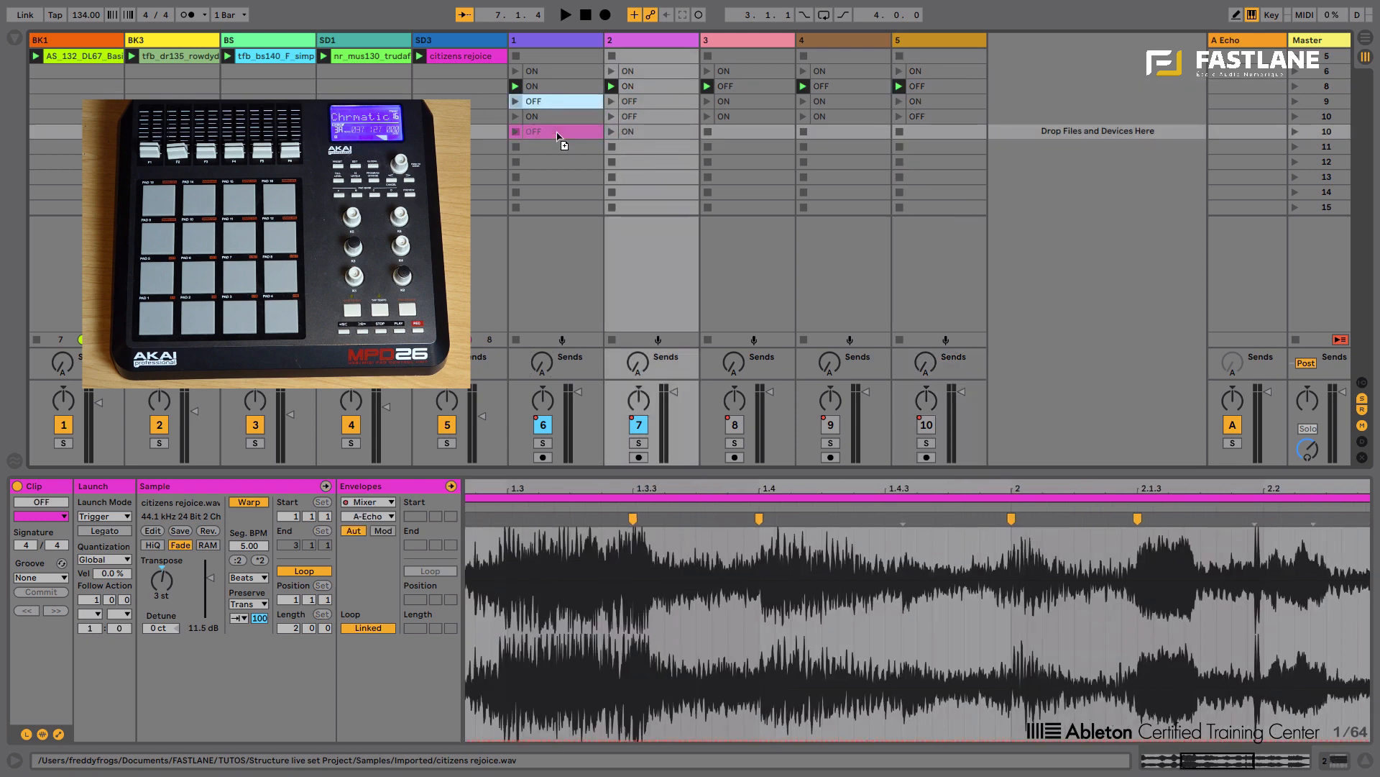
pyautogui.click(748, 131)
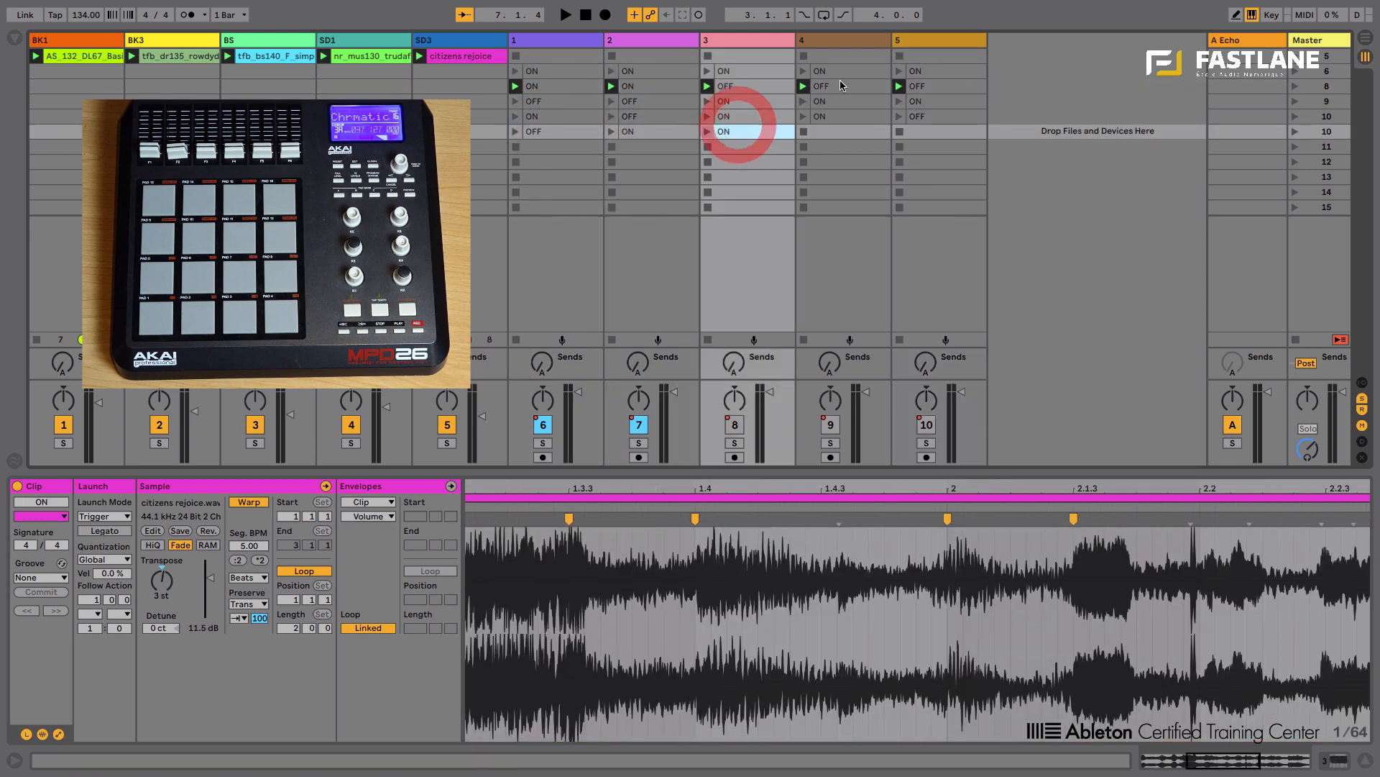
pyautogui.click(939, 131)
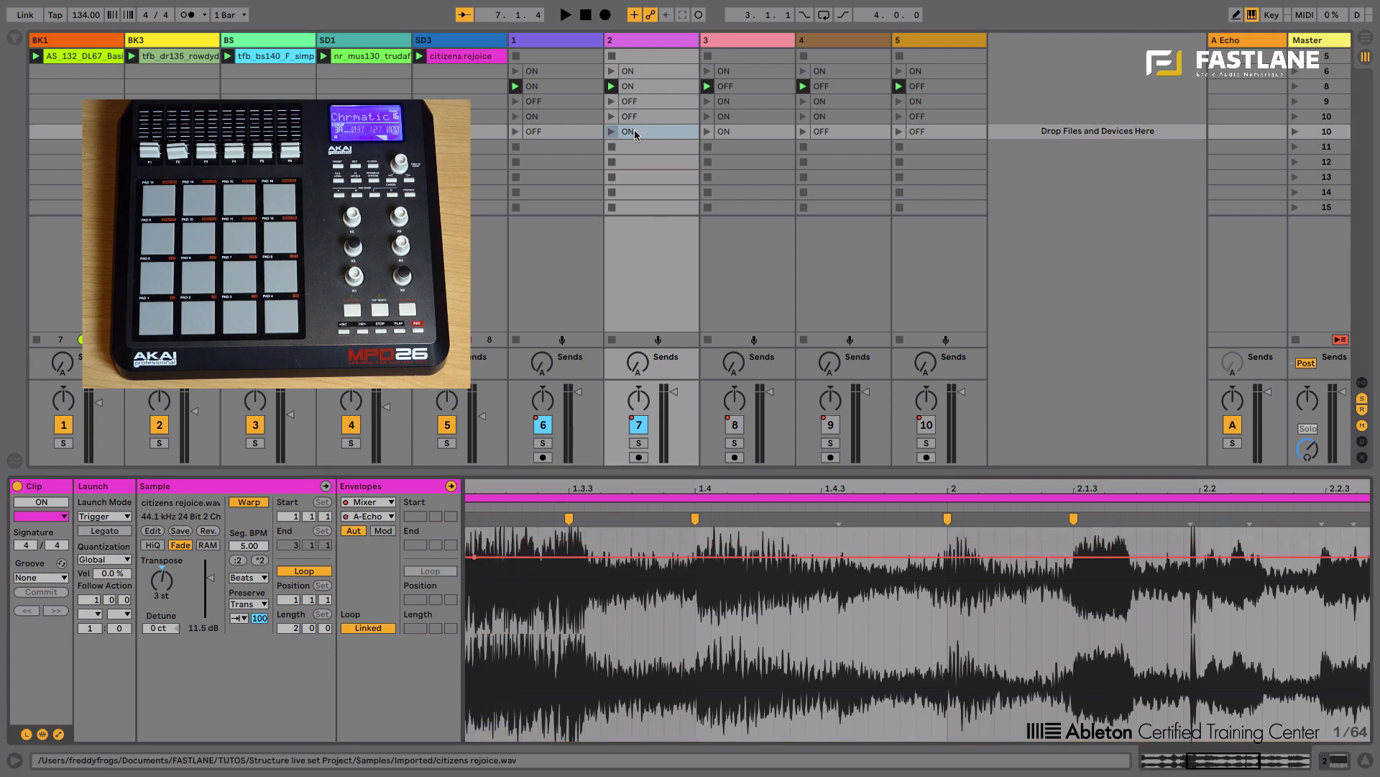
# Give track 2's clip a Mixer A-Echo send envelope and copy it into the scene below.
pyautogui.click(640, 146)
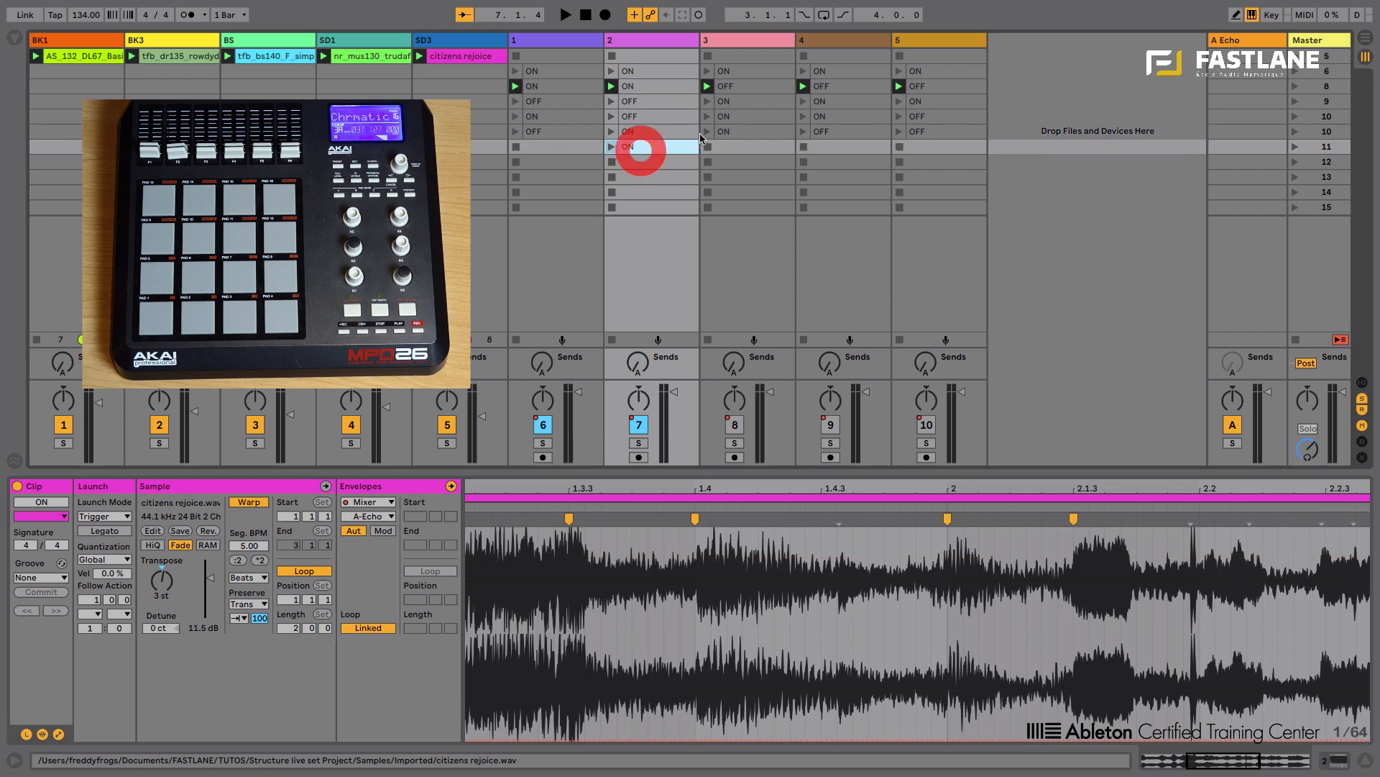
pyautogui.click(844, 147)
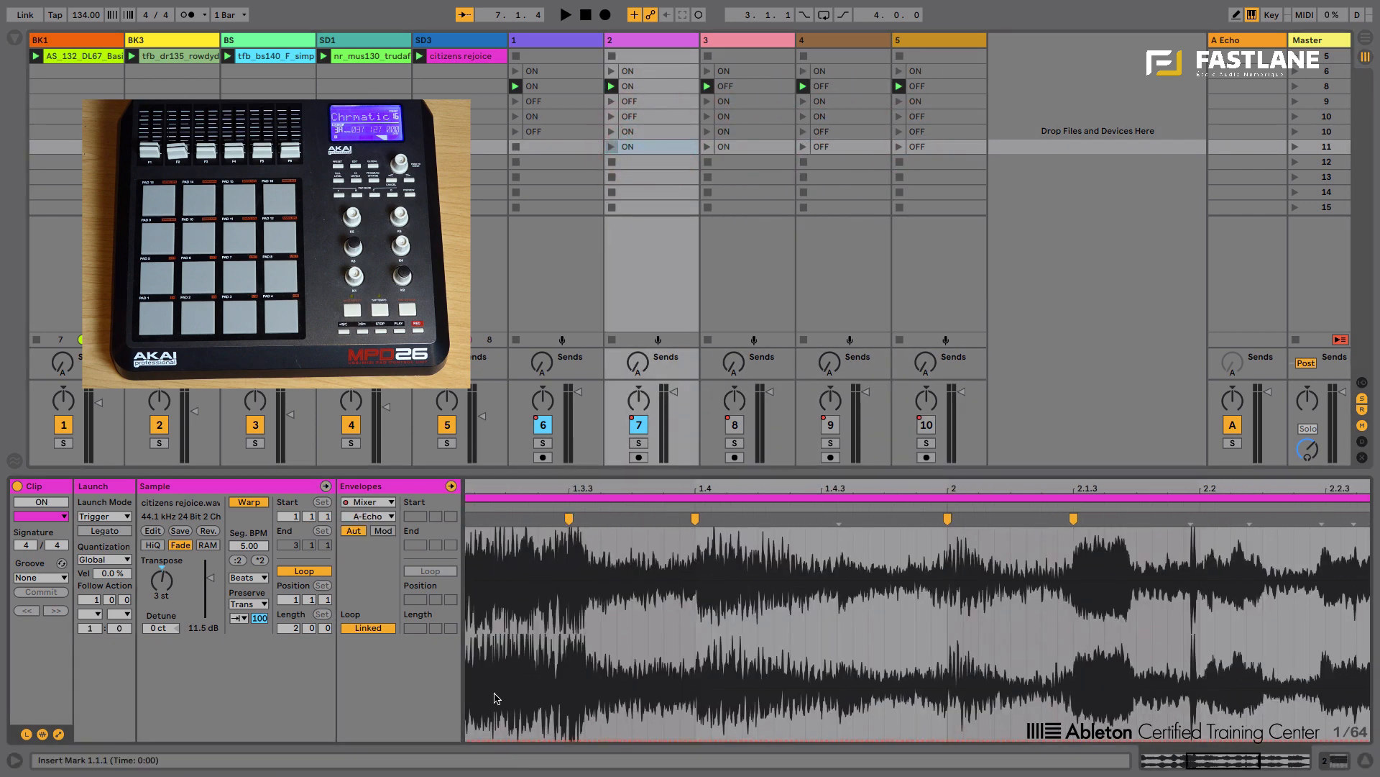
pyautogui.click(651, 147)
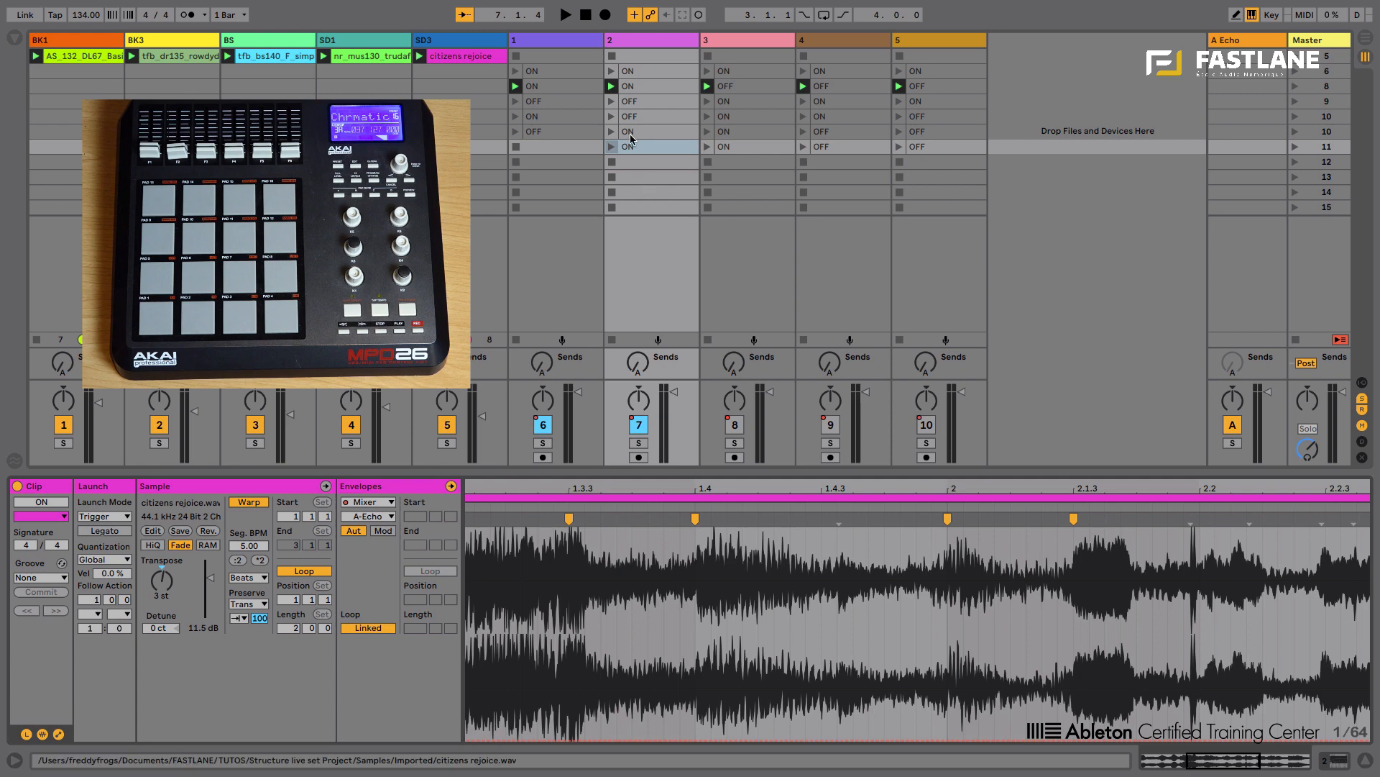
pyautogui.click(559, 131)
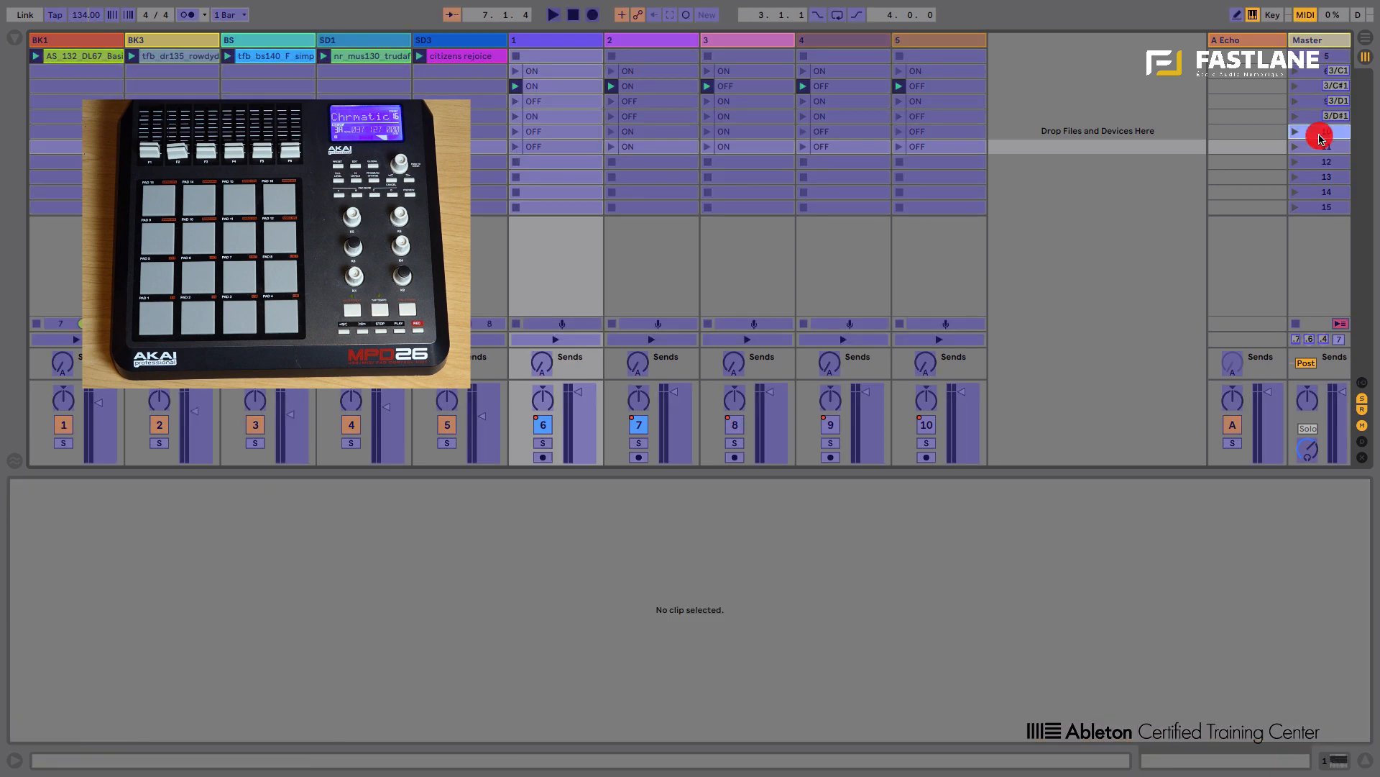
# Map the next scene's launch button to a pad on the MPD26.
pyautogui.click(1320, 131)
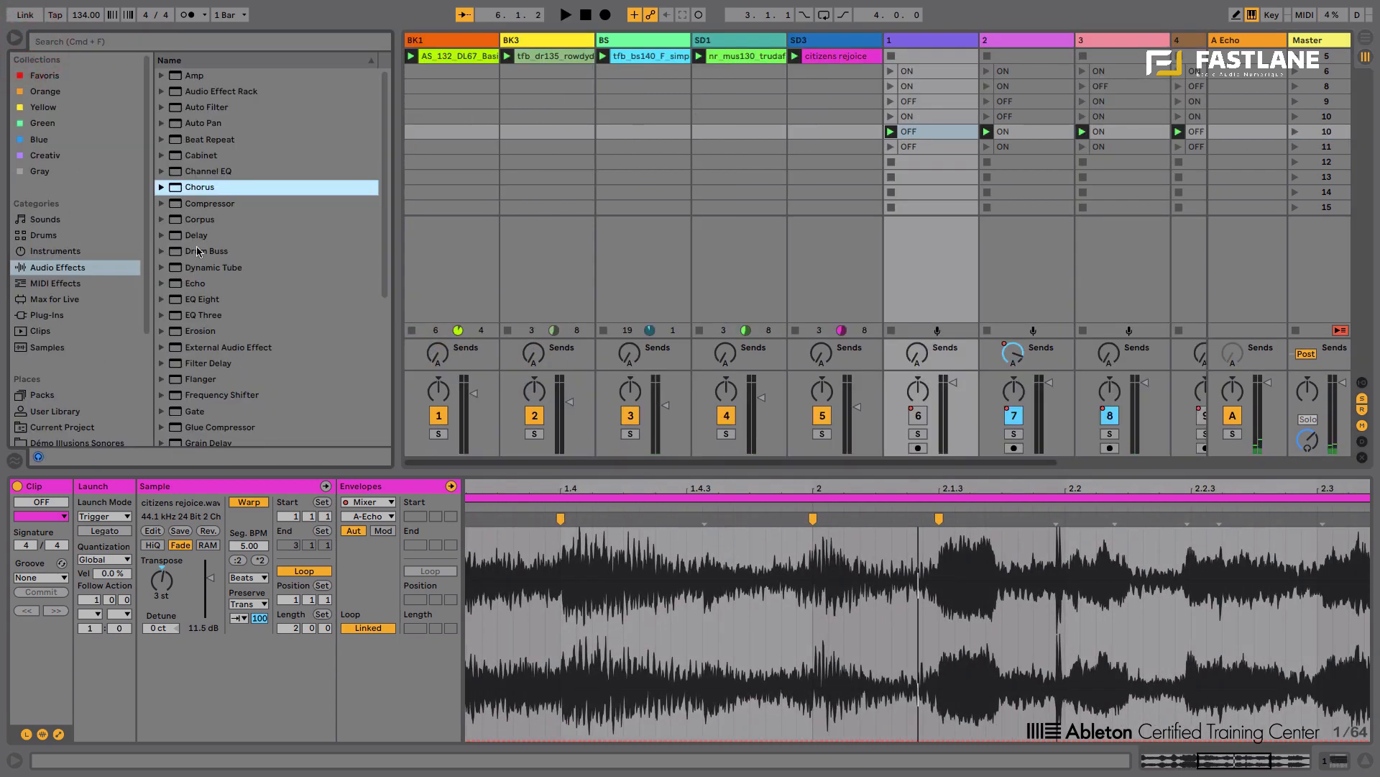
# Load Flanger onto track 1 and fill the new scene row with OFF, OFF and ON clips.
pyautogui.click(198, 378)
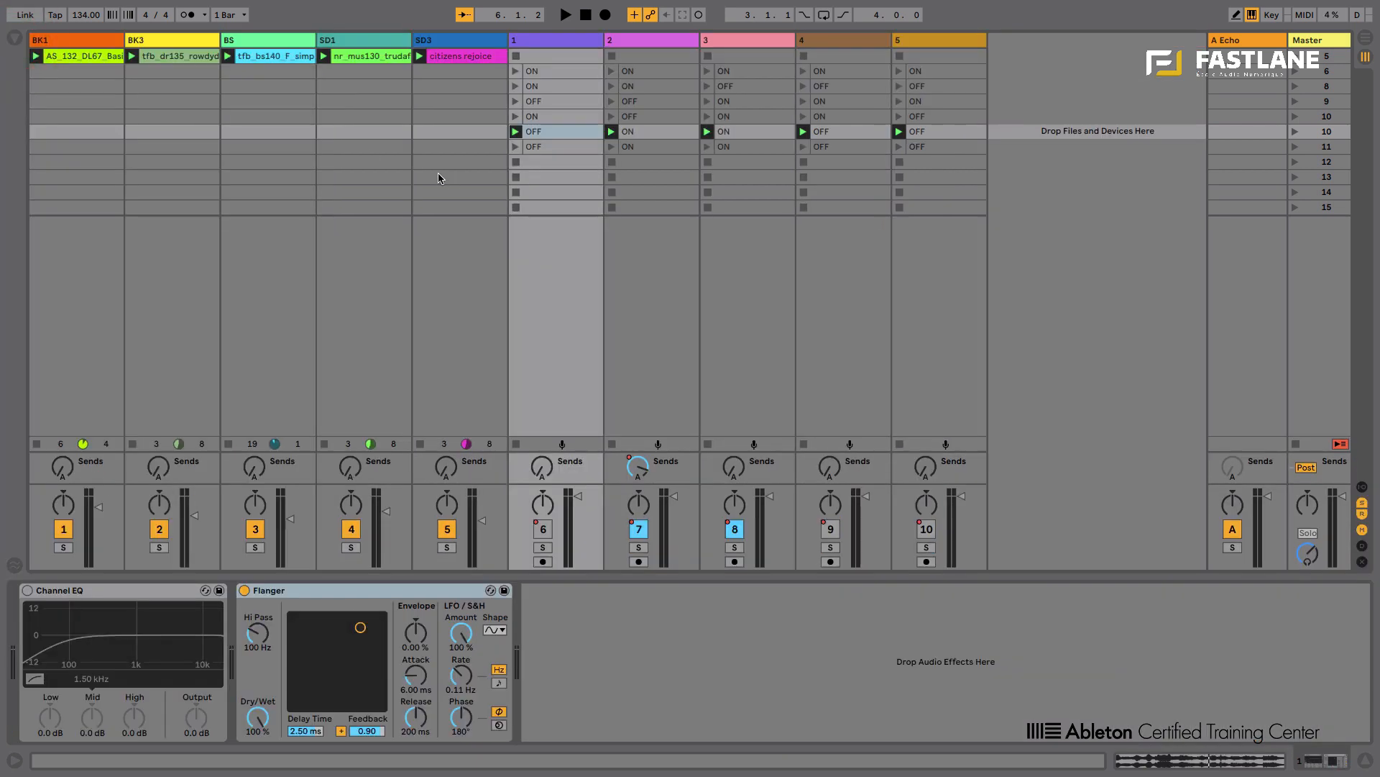
pyautogui.click(555, 161)
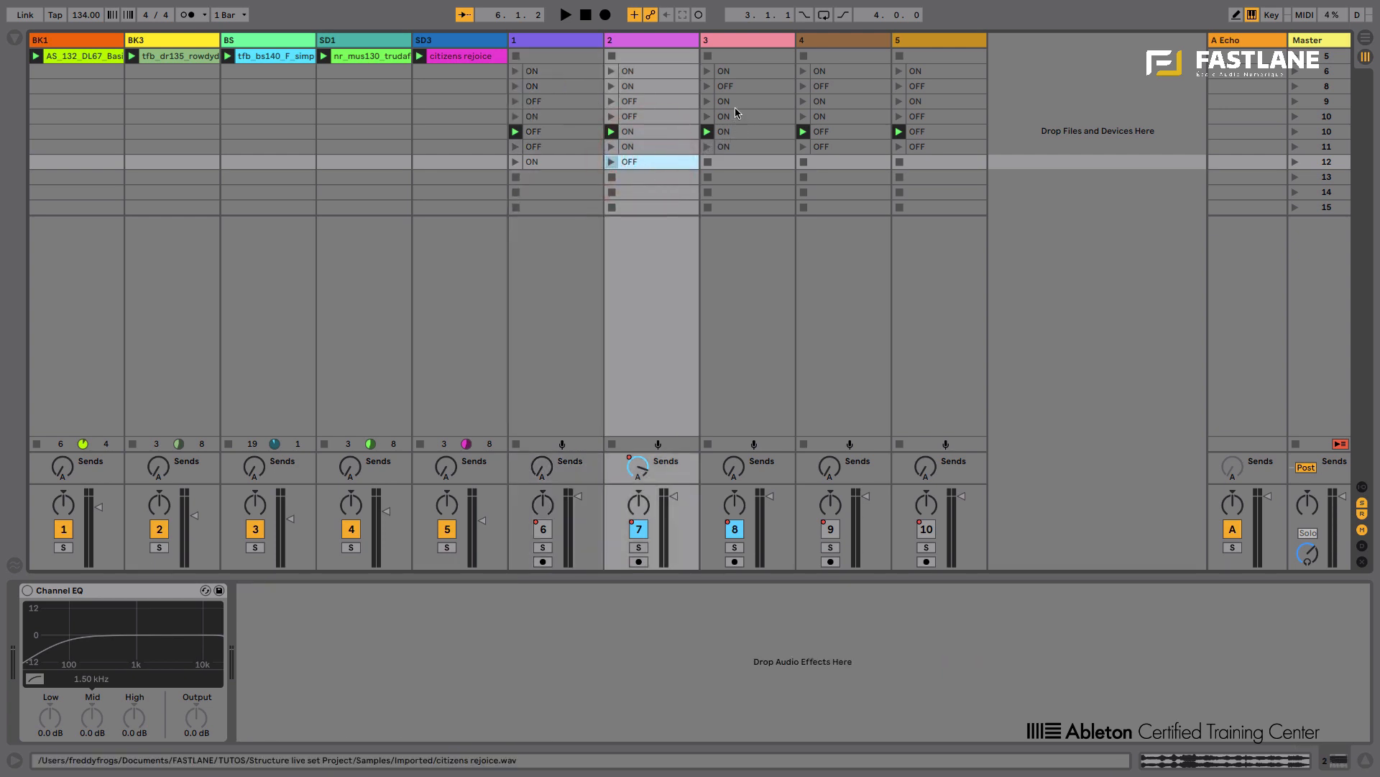
pyautogui.click(725, 163)
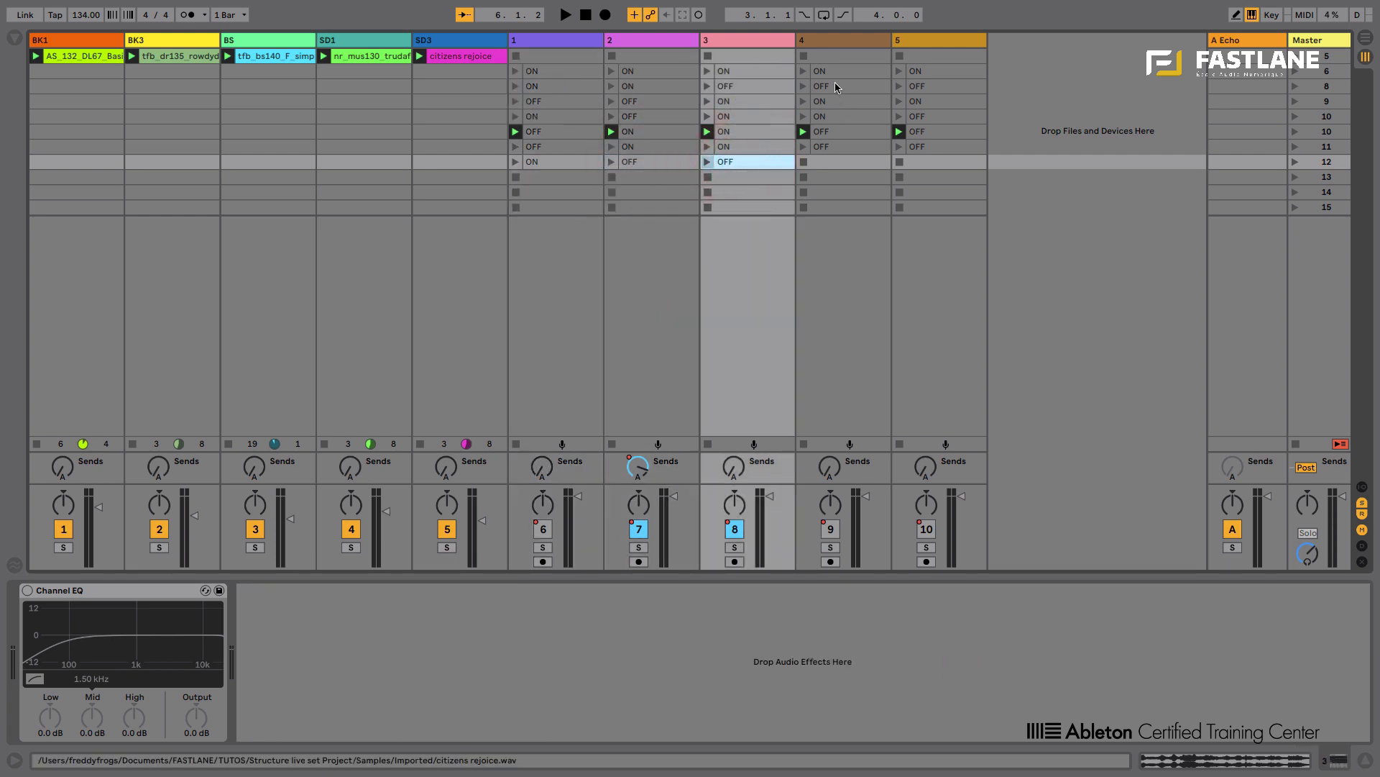
pyautogui.click(916, 161)
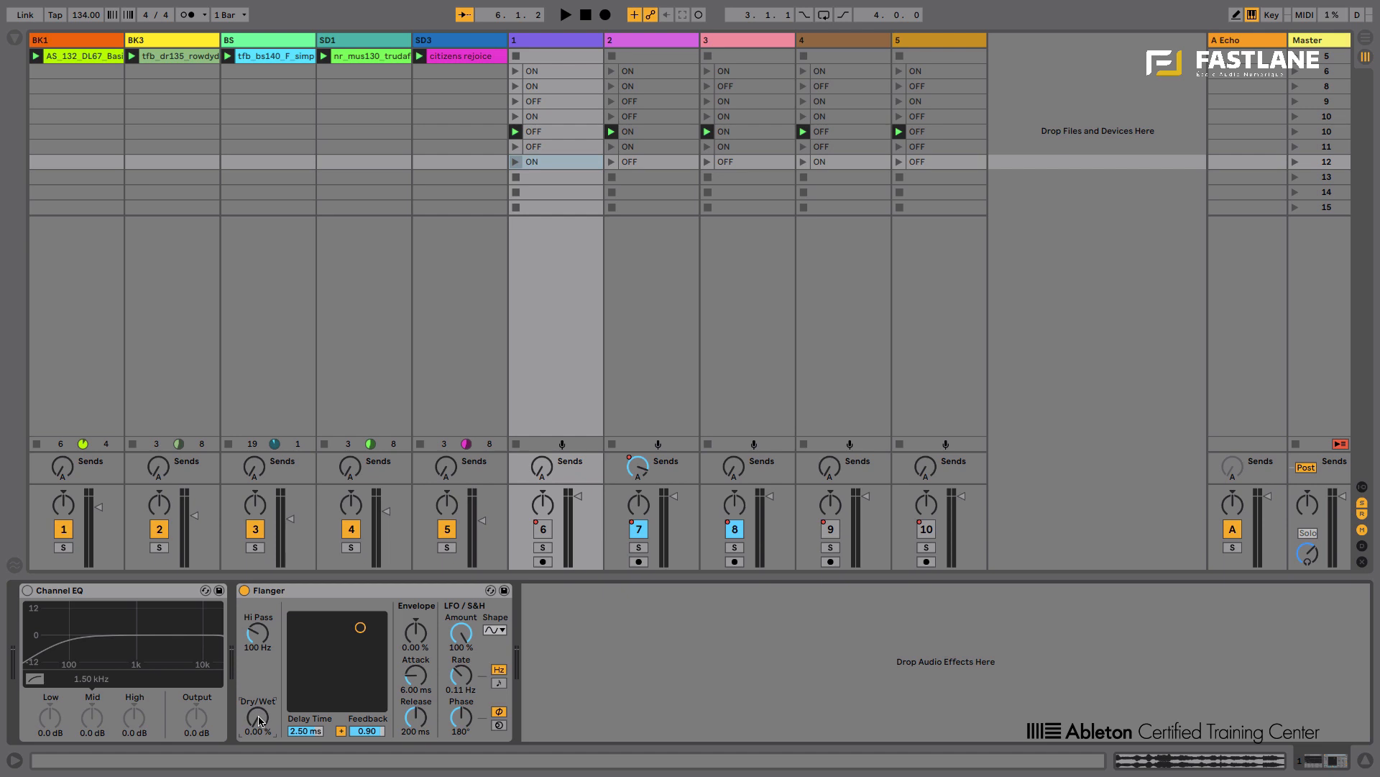
# Show the Flanger Dry/Wet envelope in track 1's clip and launch its scene.
pyautogui.doubleClick(460, 56)
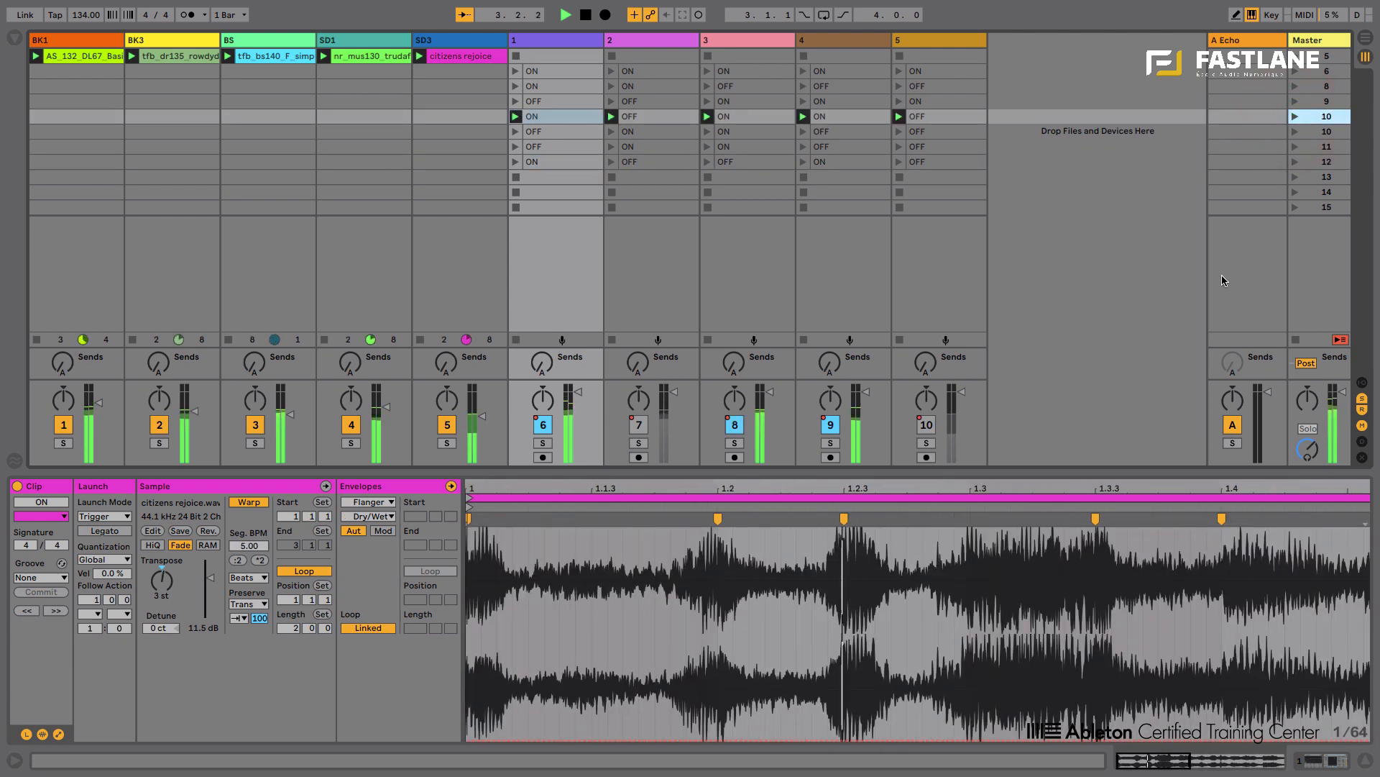
pyautogui.click(567, 15)
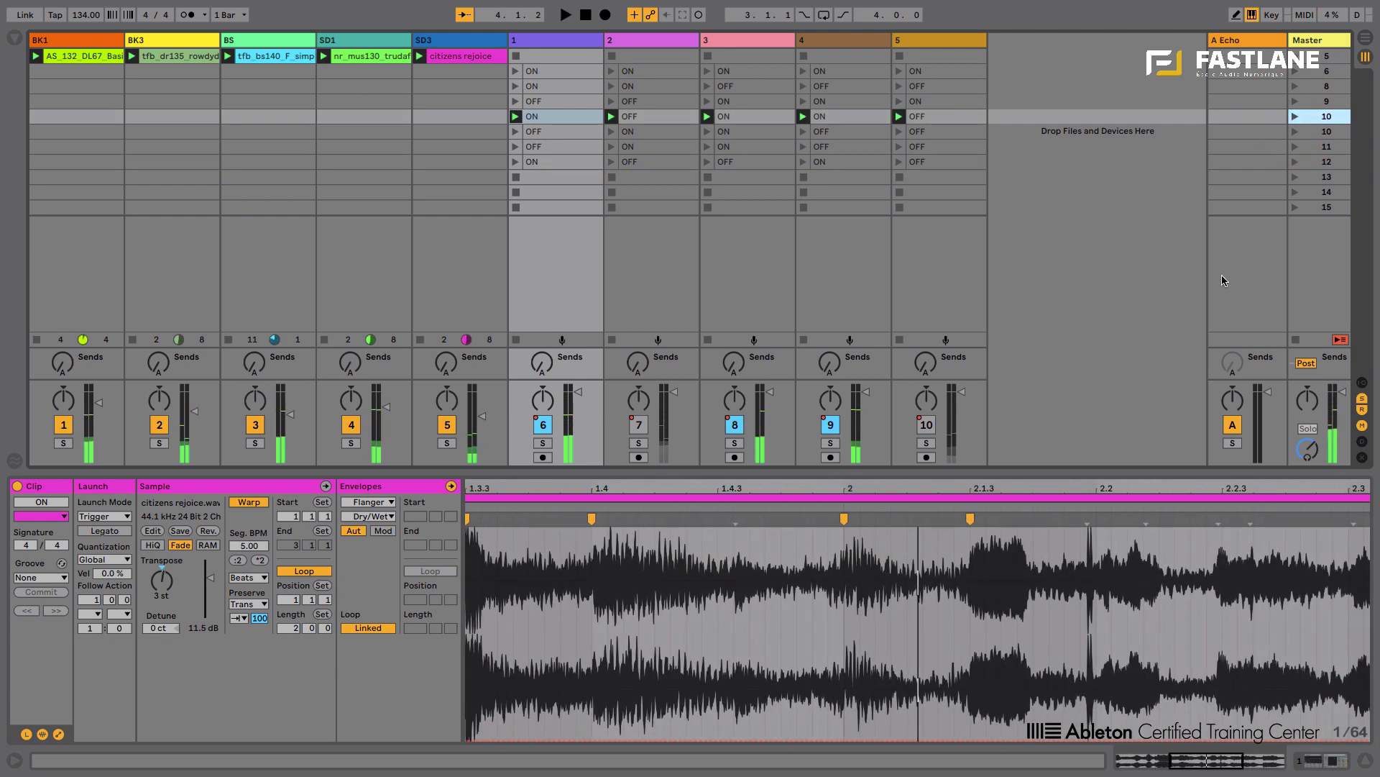